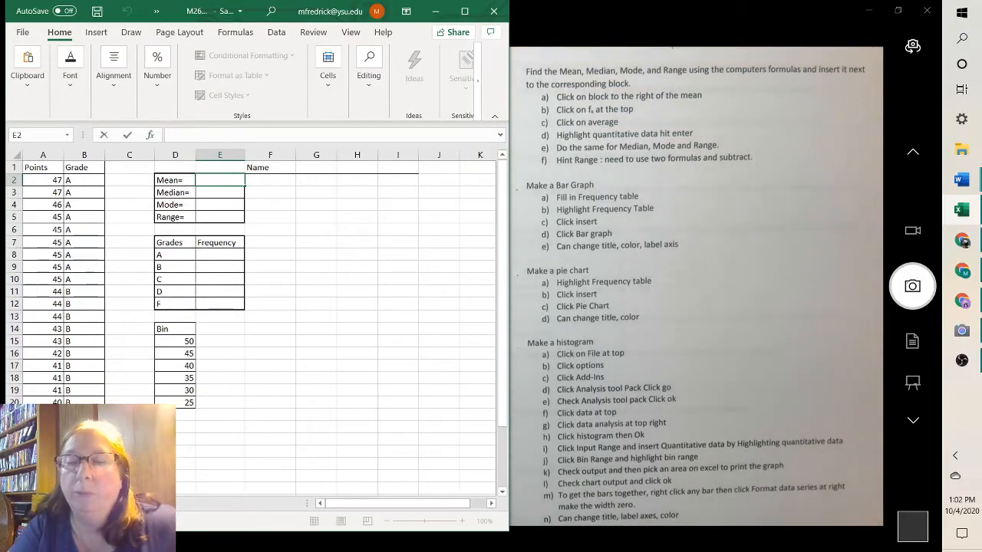
Step: Enter an AVERAGE formula over the Points values, giving a mean of 40.6
{"action": "type", "text": "="}
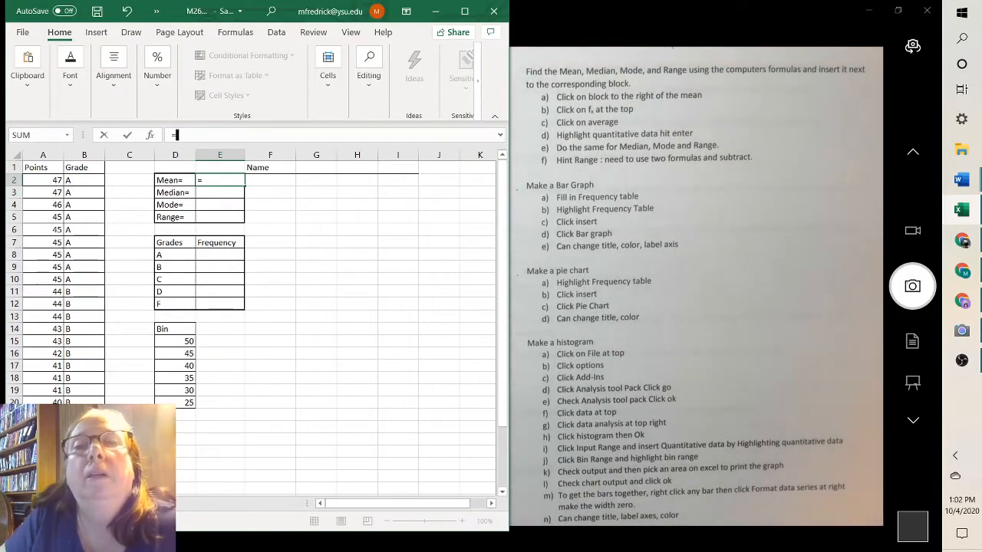
{"action": "mouse_move", "coordinate": [580, 135]}
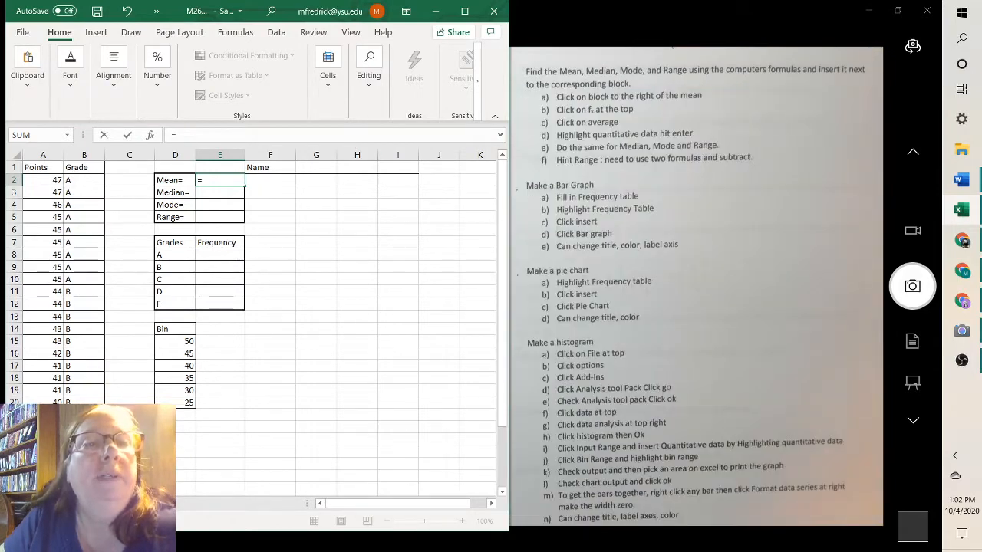
{"action": "type", "text": "a"}
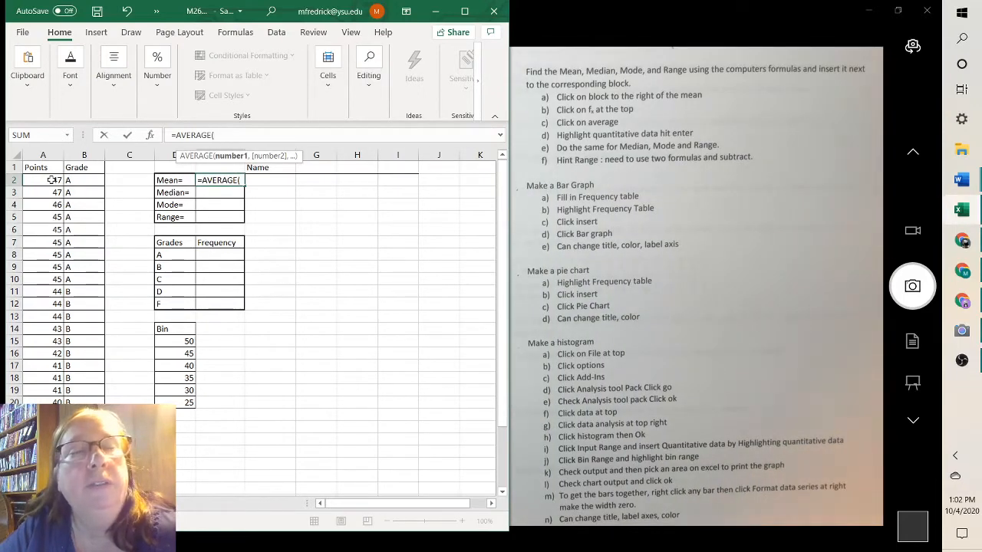
{"action": "left_click", "coordinate": [43, 179]}
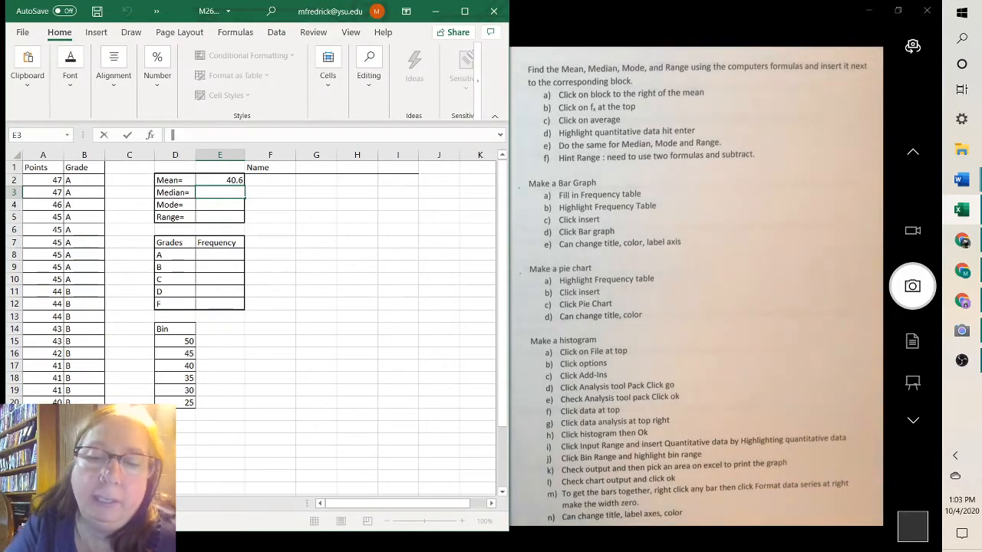
Step: Enter a MEDIAN formula over the Points column, giving 41.0 beside Median
{"action": "type", "text": "=medi"}
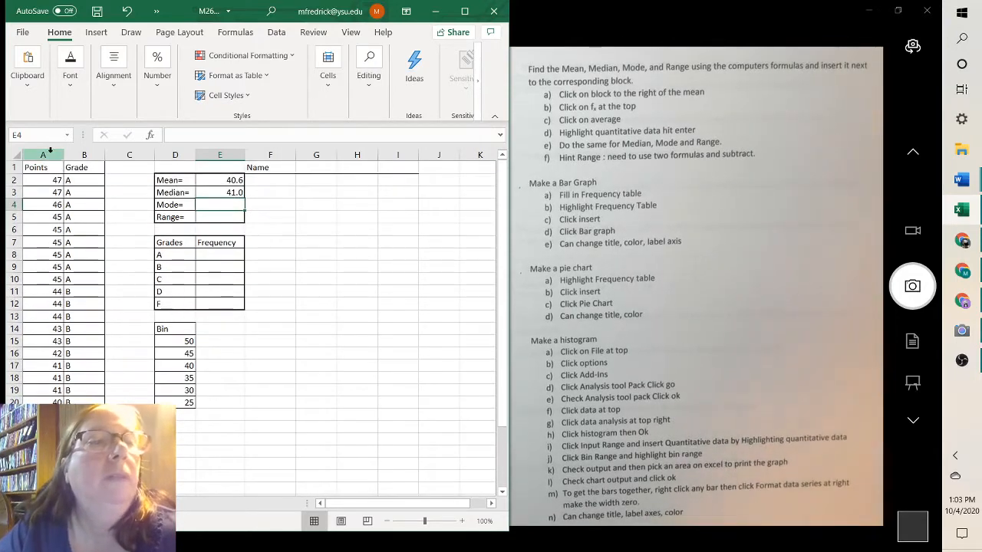
{"action": "left_click", "coordinate": [42, 179]}
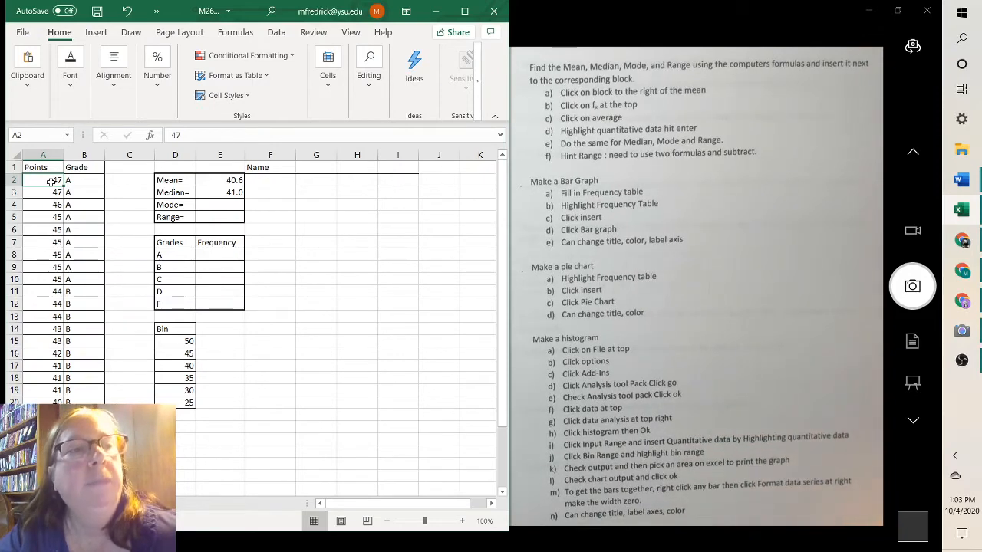
{"action": "left_click_drag", "start_coordinate": [43, 180], "coordinate": [43, 192]}
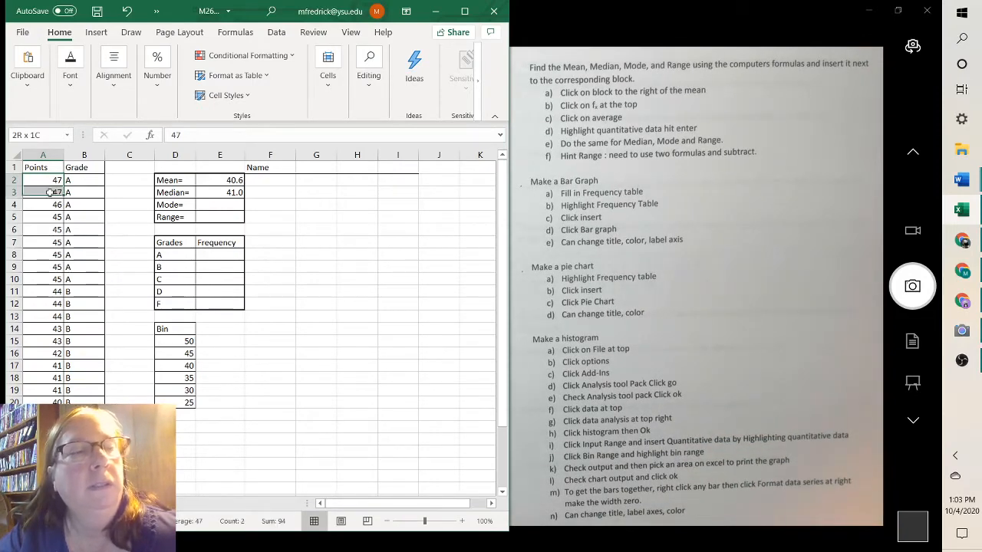
{"action": "scroll", "scroll_direction": "down", "scroll_amount": 3}
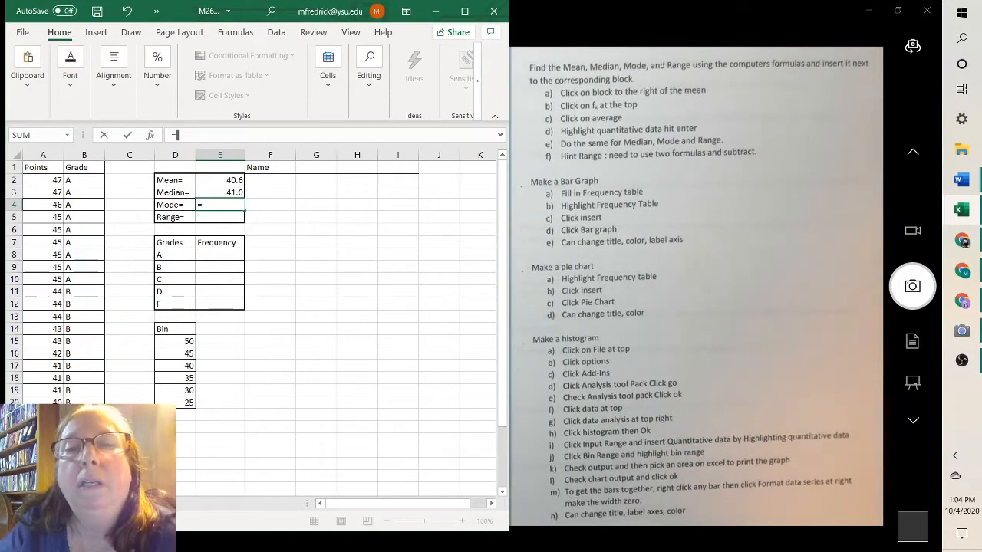
Step: Enter a mode formula beside Mode, which results in a #NAME? error
{"action": "type", "text": "=mode"}
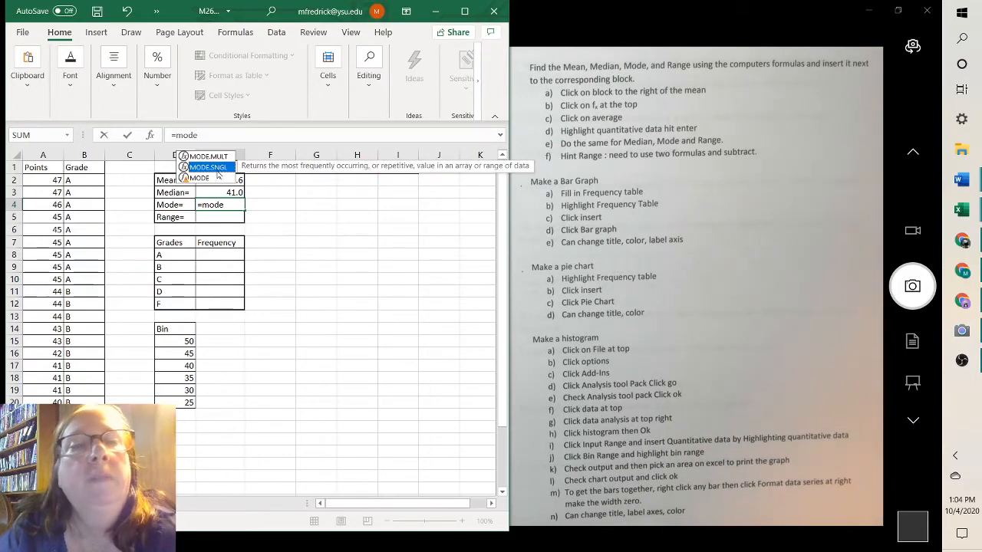
{"action": "mouse_move", "coordinate": [200, 178]}
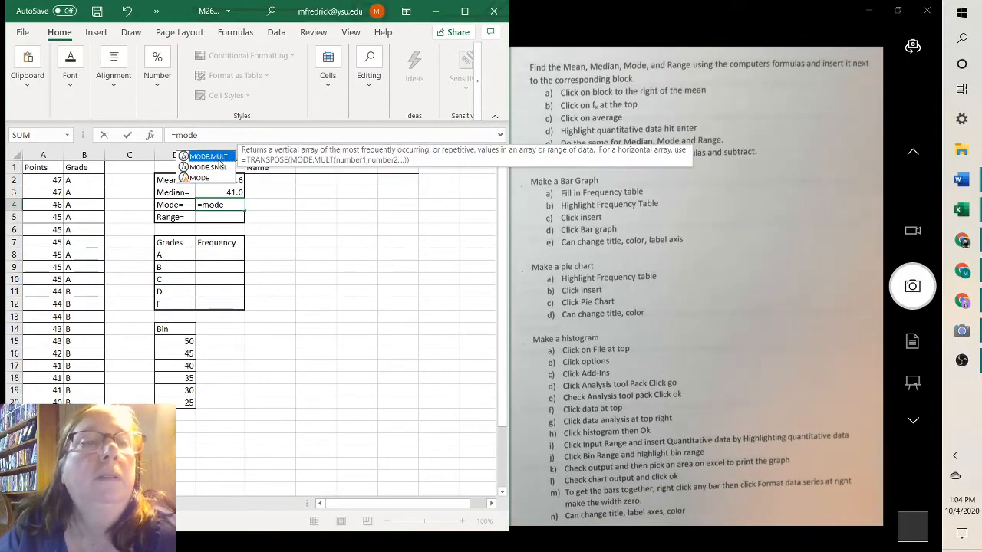
{"action": "mouse_move", "coordinate": [207, 168]}
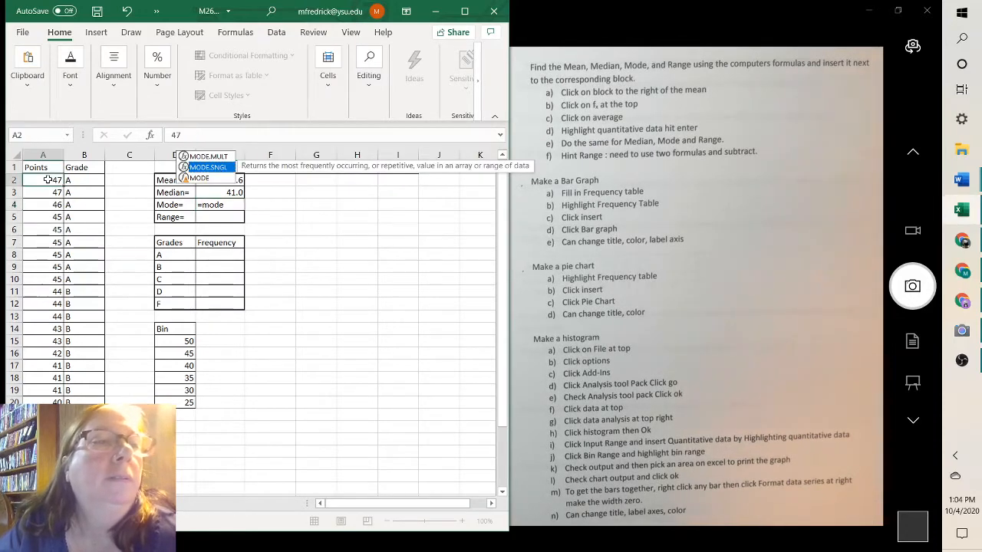
{"action": "scroll", "scroll_direction": "down", "scroll_amount": 3}
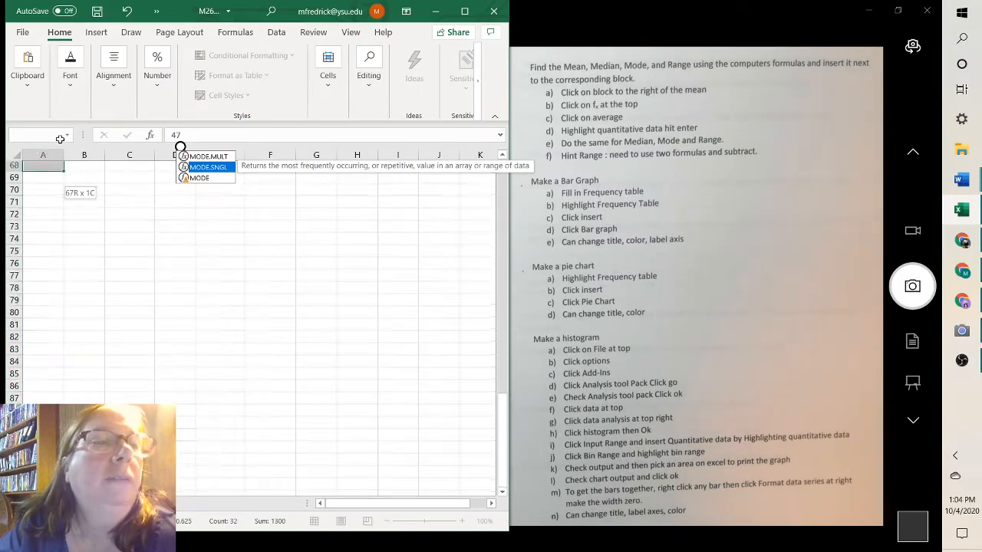
{"action": "scroll", "scroll_direction": "up", "scroll_amount": 3}
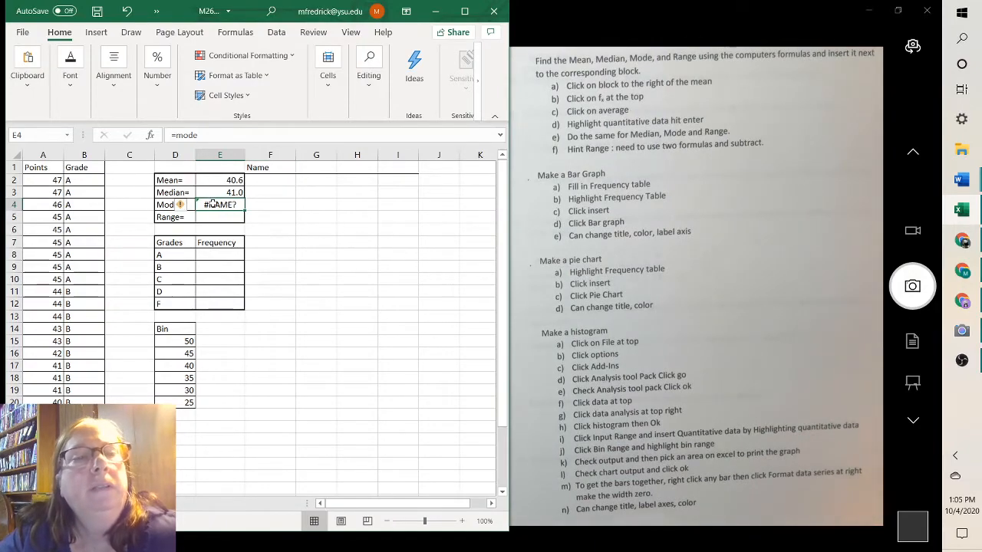
Step: Check the Mode cell's context options and widen column E for the results
{"action": "right_click", "coordinate": [221, 205]}
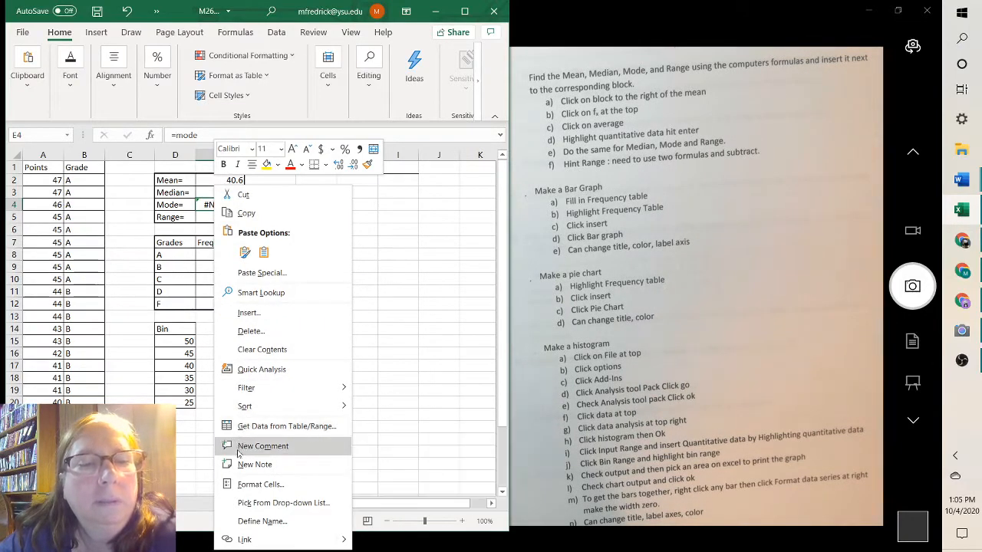
{"action": "mouse_move", "coordinate": [263, 350]}
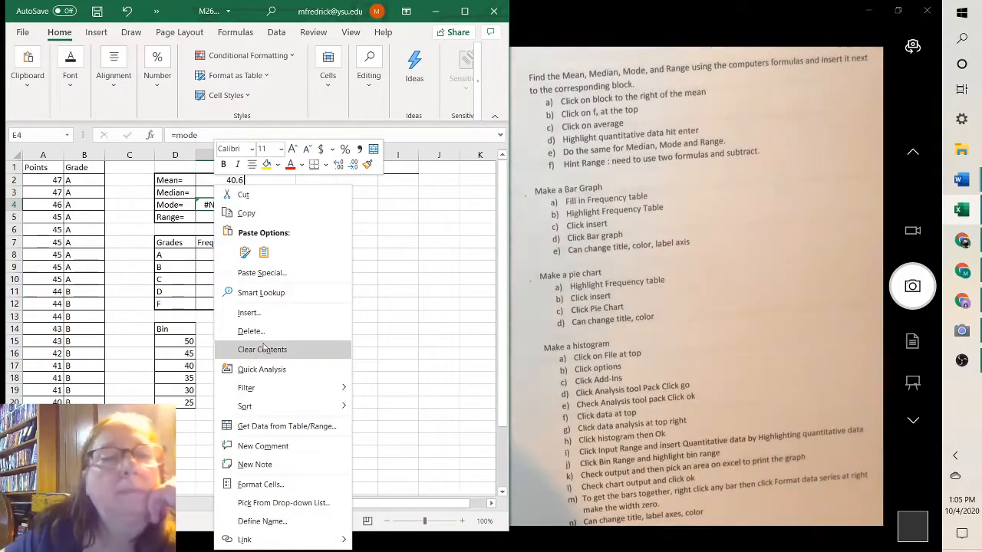
{"action": "mouse_move", "coordinate": [245, 386]}
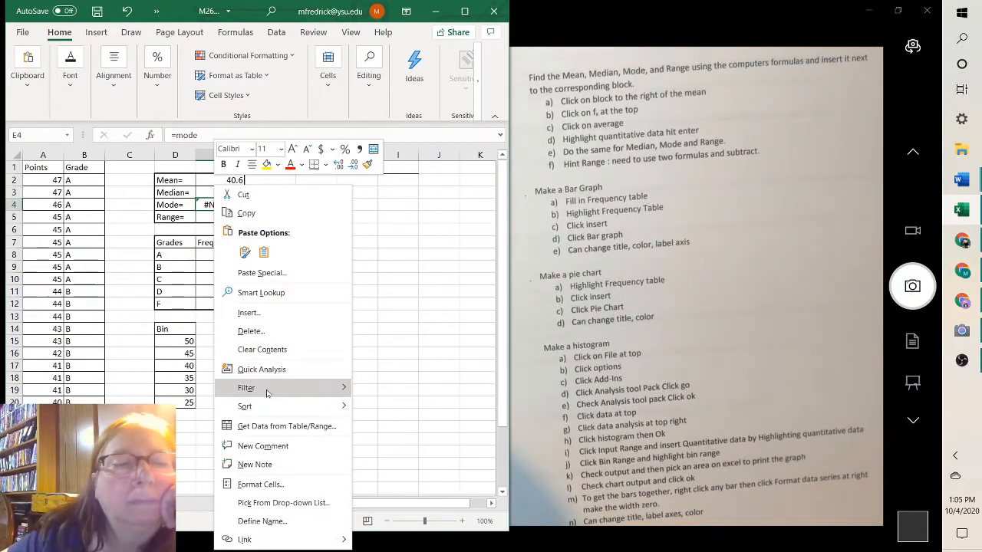
{"action": "mouse_move", "coordinate": [261, 485]}
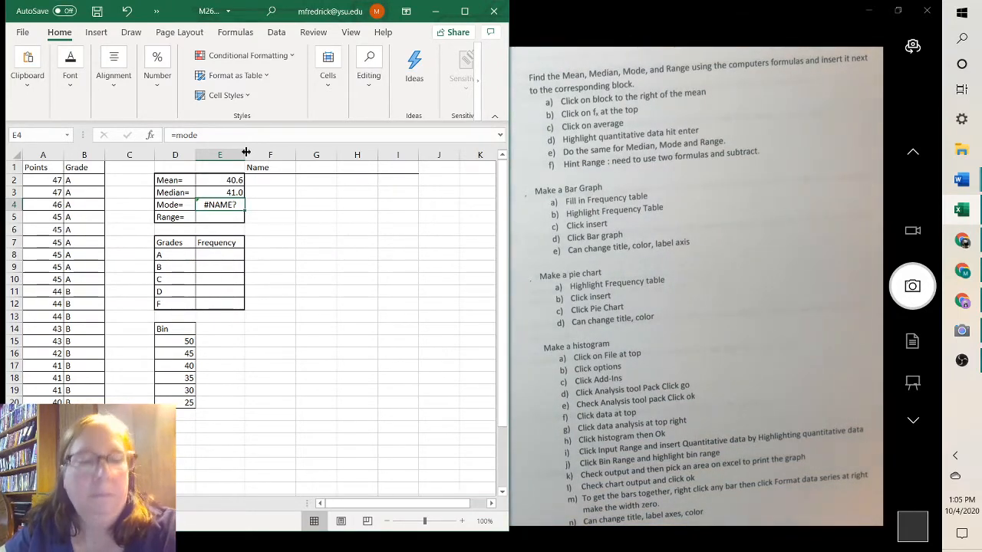
{"action": "left_click_drag", "start_coordinate": [246, 153], "coordinate": [261, 154]}
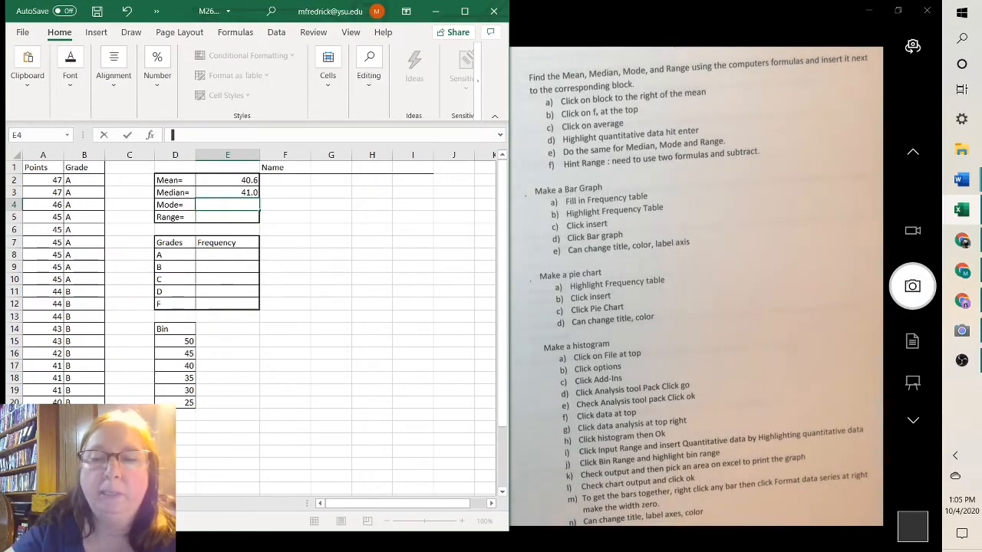
Step: Enter a MODE formula over the Points range, giving 45.0, and move to the Range cell
{"action": "type", "text": "=mo"}
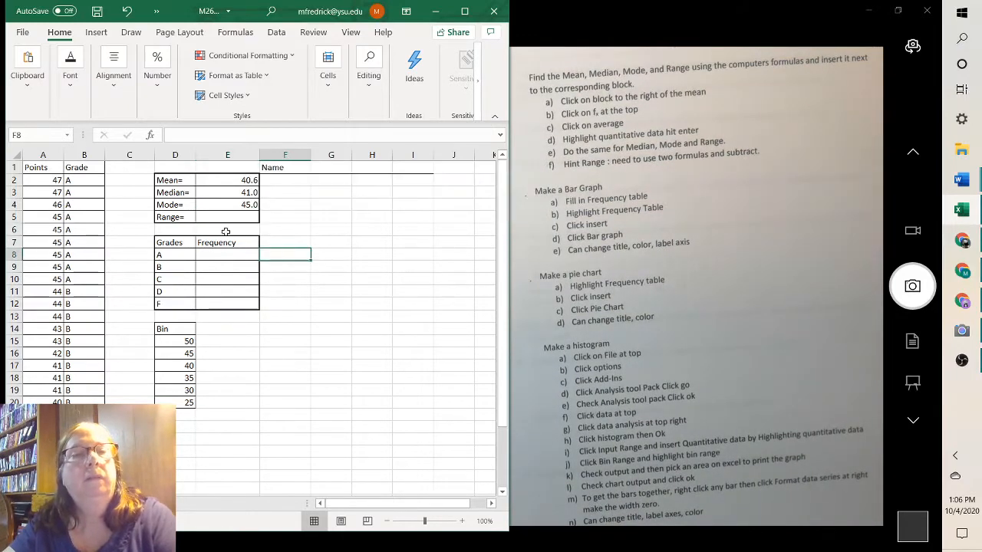
{"action": "left_click", "coordinate": [227, 218]}
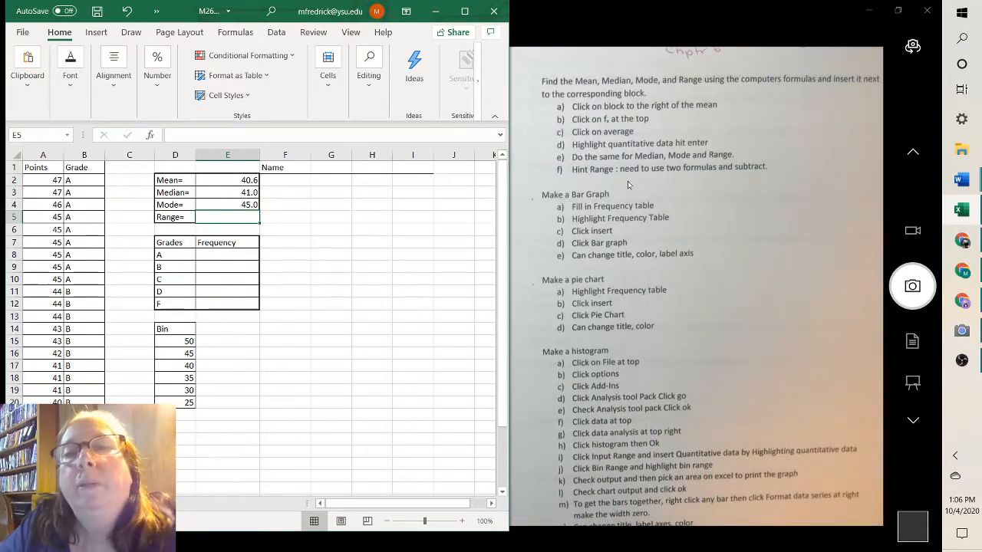
{"action": "mouse_move", "coordinate": [733, 195]}
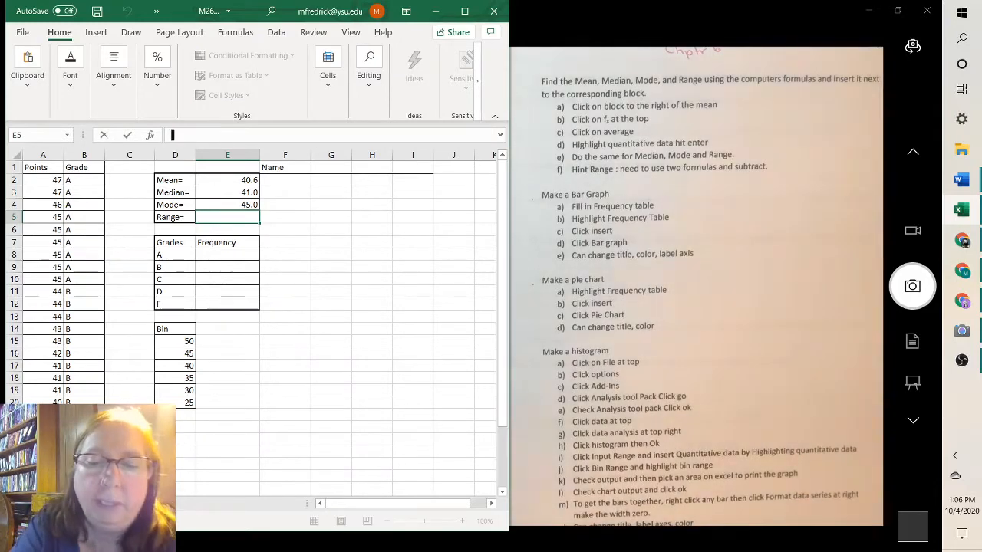
Step: Write a Range formula as MAX(A2:A33)-MIN(A2:A33) over the Points values
{"action": "type", "text": "="}
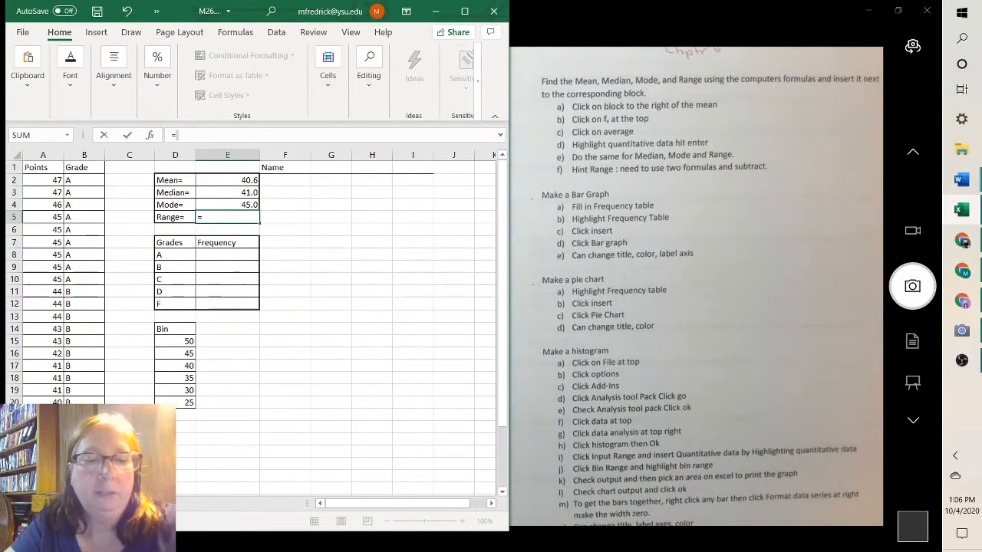
{"action": "type", "text": "lar"}
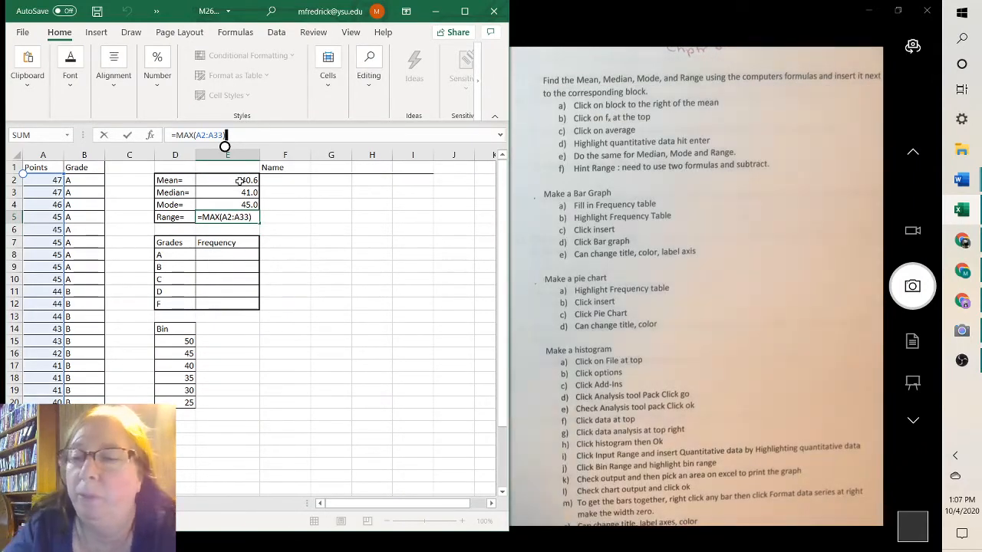
{"action": "type", "text": "-m"}
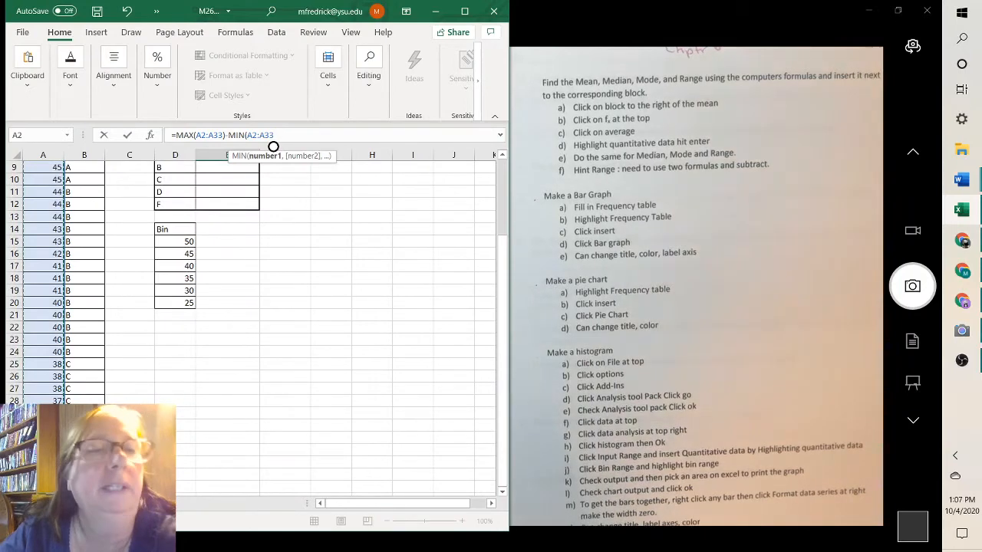
Step: Accept Excel's formula correction so Range shows 22.0 and verify the formula
{"action": "key", "text": "enter"}
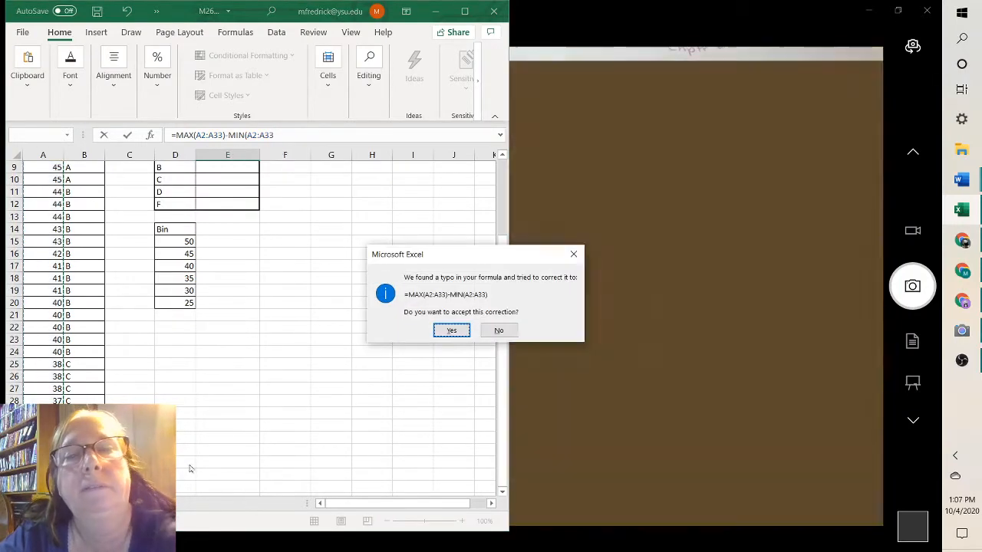
{"action": "left_click", "coordinate": [451, 330]}
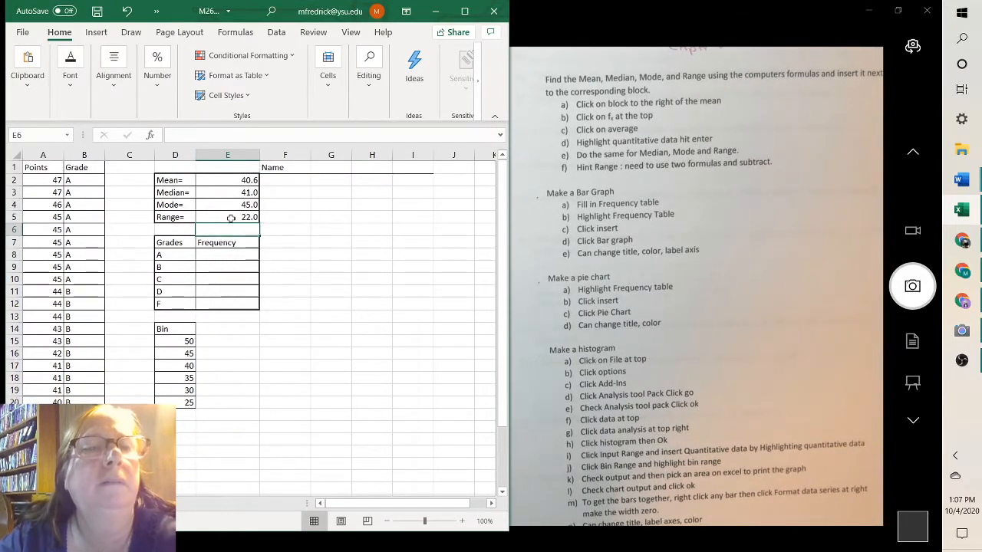
{"action": "left_click", "coordinate": [227, 218]}
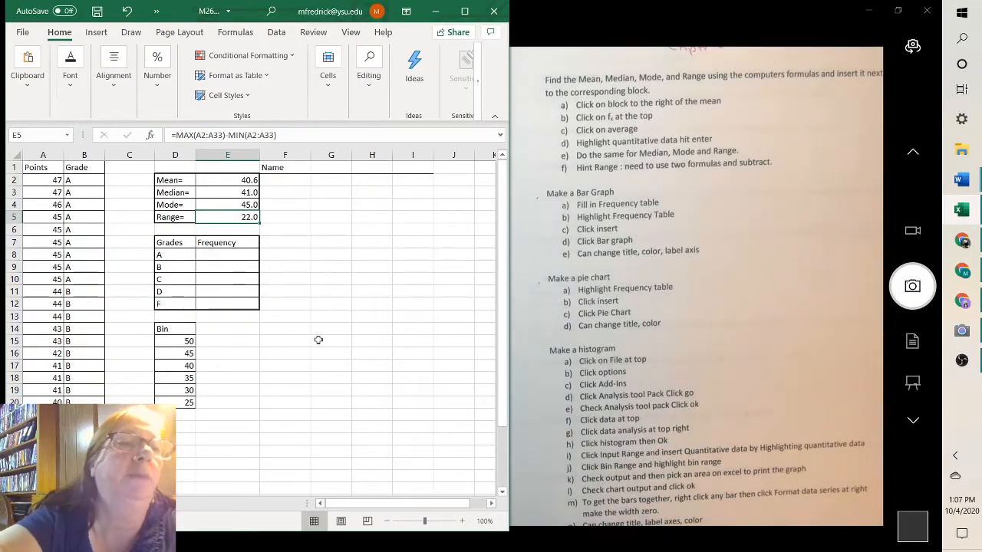
{"action": "scroll", "scroll_direction": "down", "scroll_amount": 3}
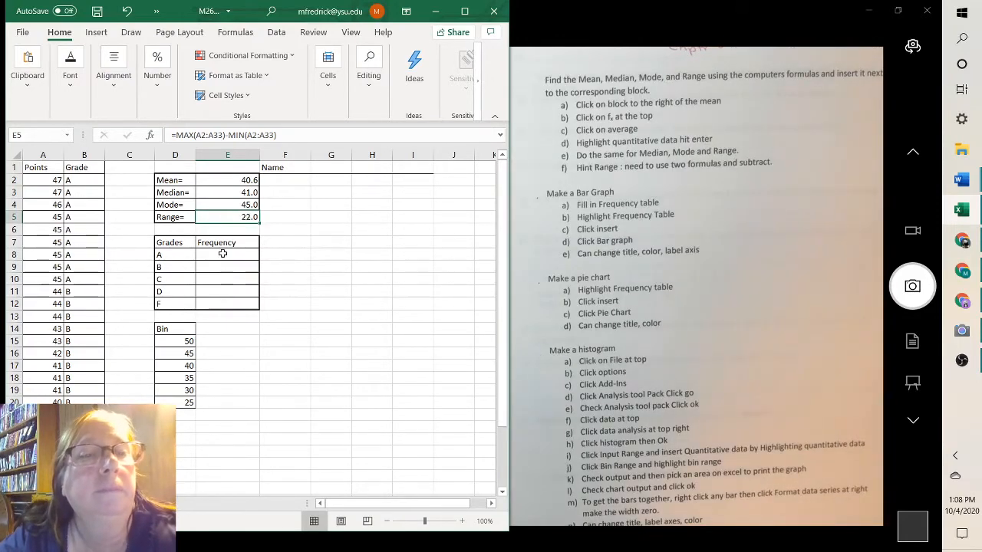
{"action": "left_click", "coordinate": [227, 255]}
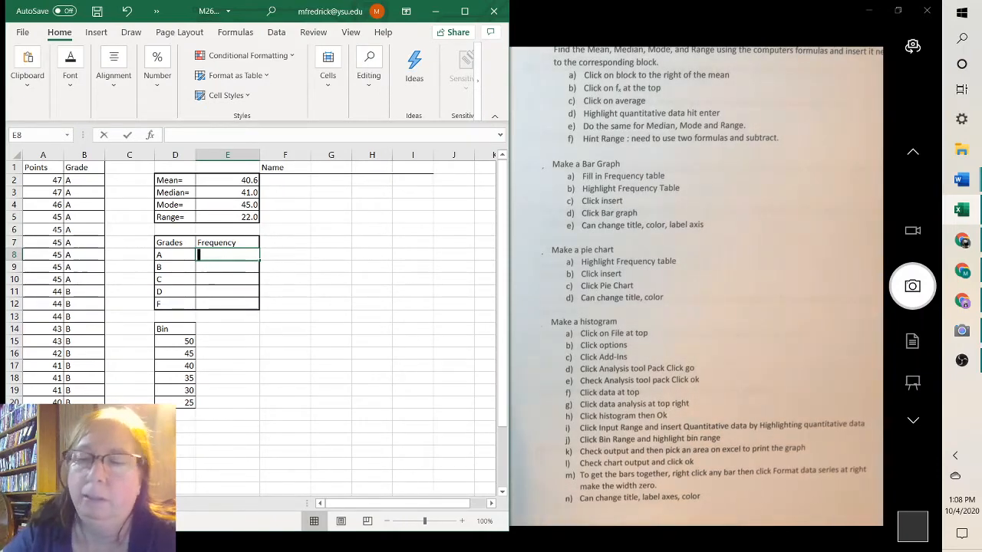
Step: Fill the Frequency column with grade counts A 9, B 14, C 5, D 3, F 1
{"action": "type", "text": "9"}
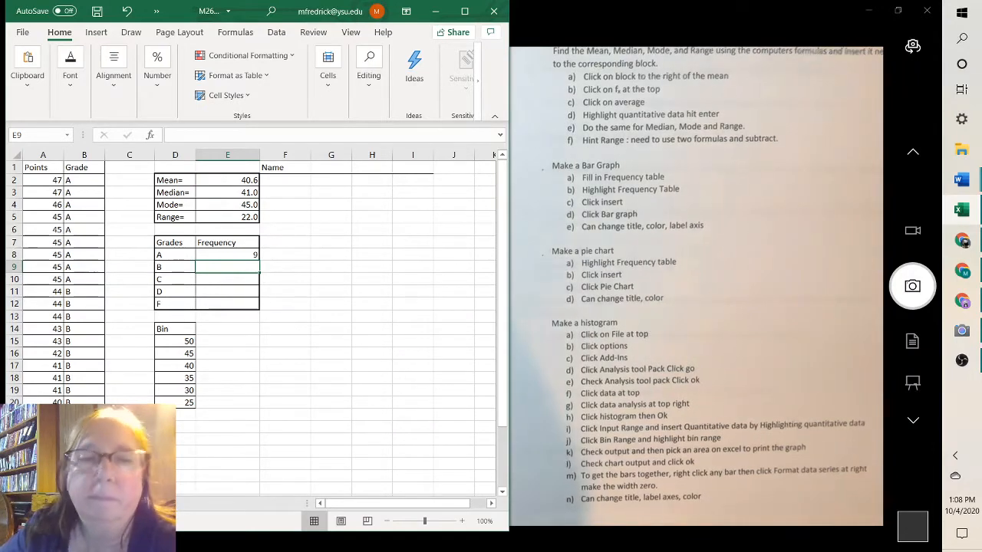
{"action": "type", "text": "14"}
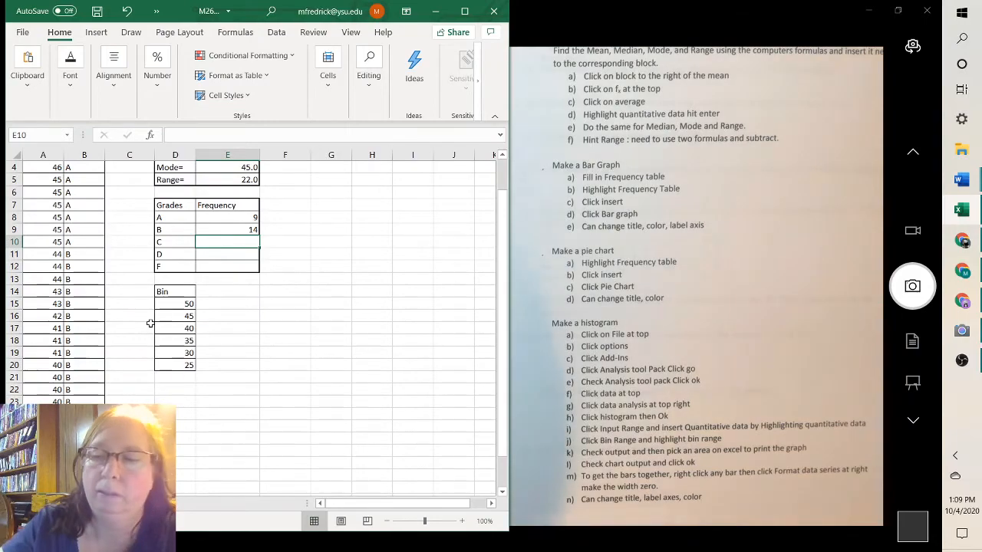
{"action": "scroll", "scroll_direction": "down", "scroll_amount": 3}
{"action": "type", "text": "5"}
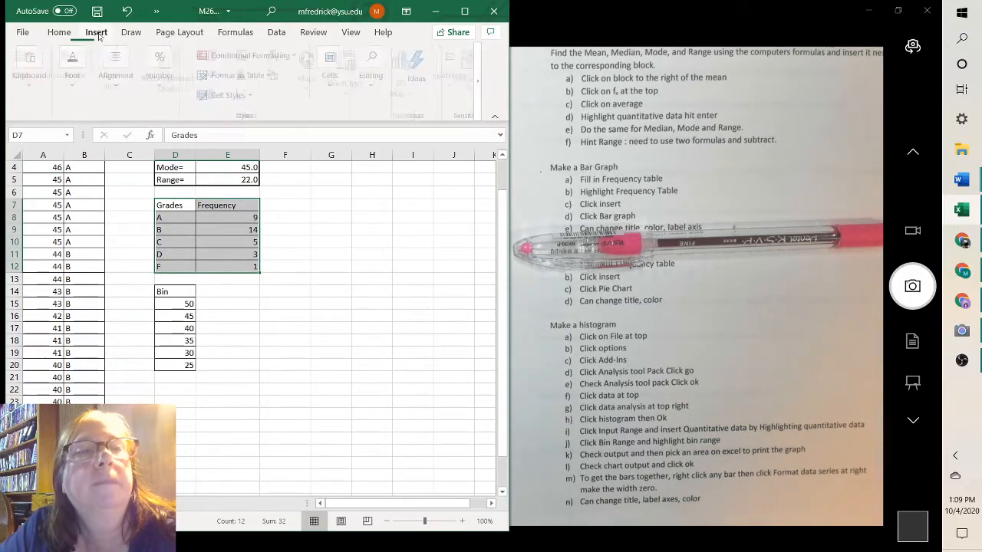
Step: Insert a 2-D Clustered Column chart of the selected frequency table
{"action": "left_click", "coordinate": [96, 33]}
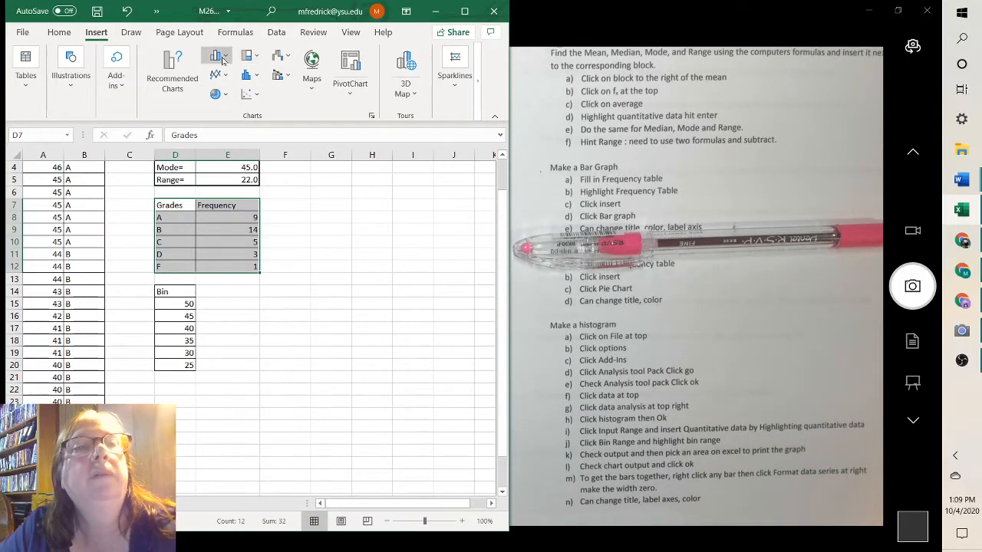
{"action": "left_click", "coordinate": [216, 58]}
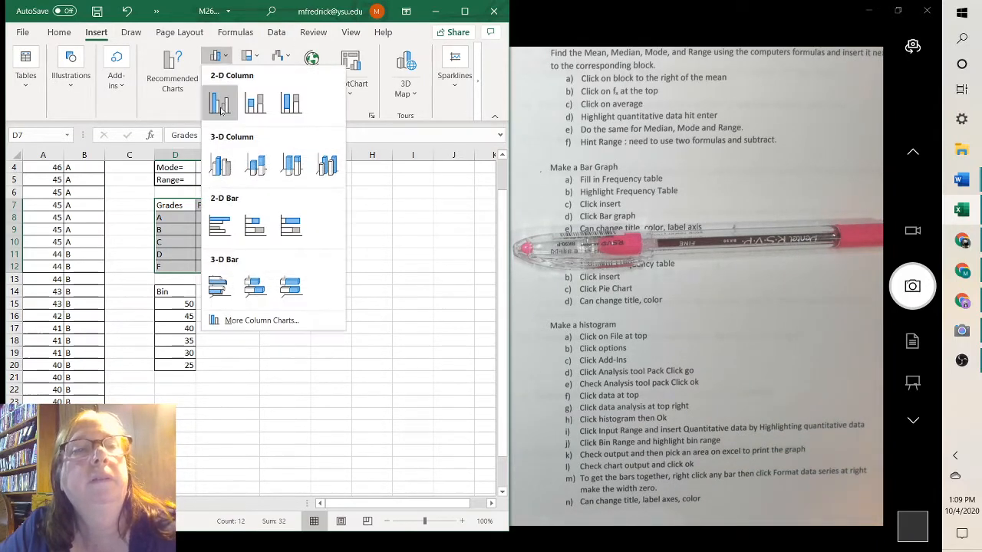
{"action": "left_click", "coordinate": [221, 104]}
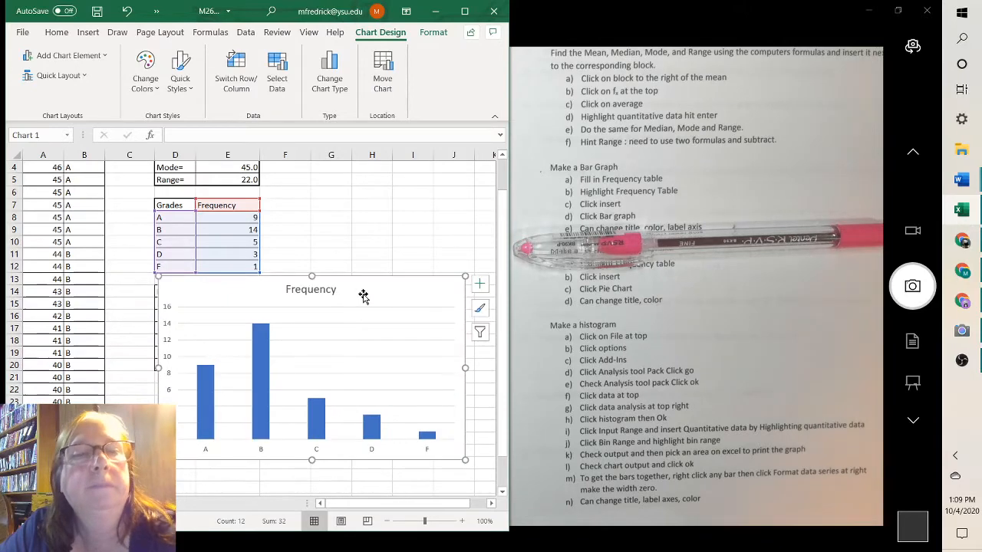
{"action": "mouse_move", "coordinate": [302, 316]}
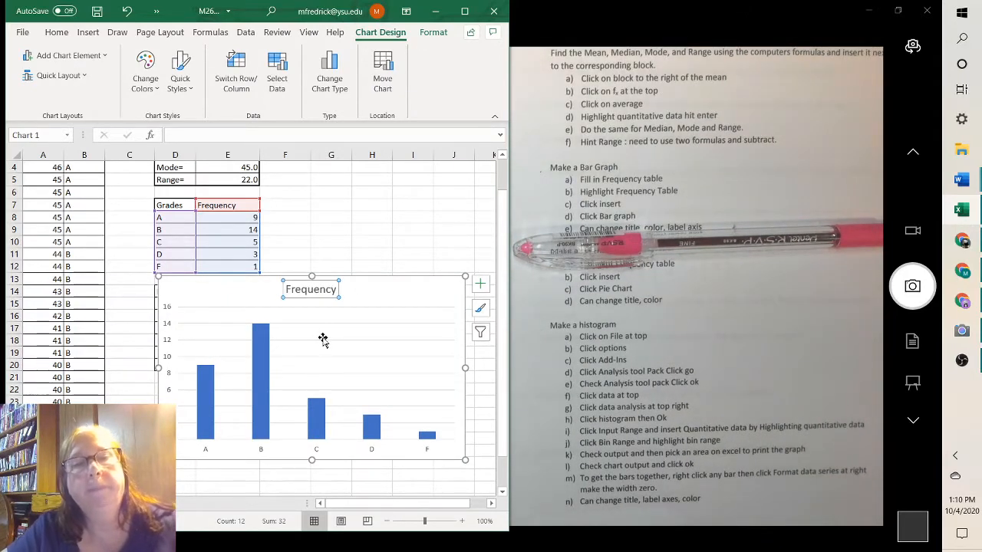
{"action": "mouse_move", "coordinate": [322, 339]}
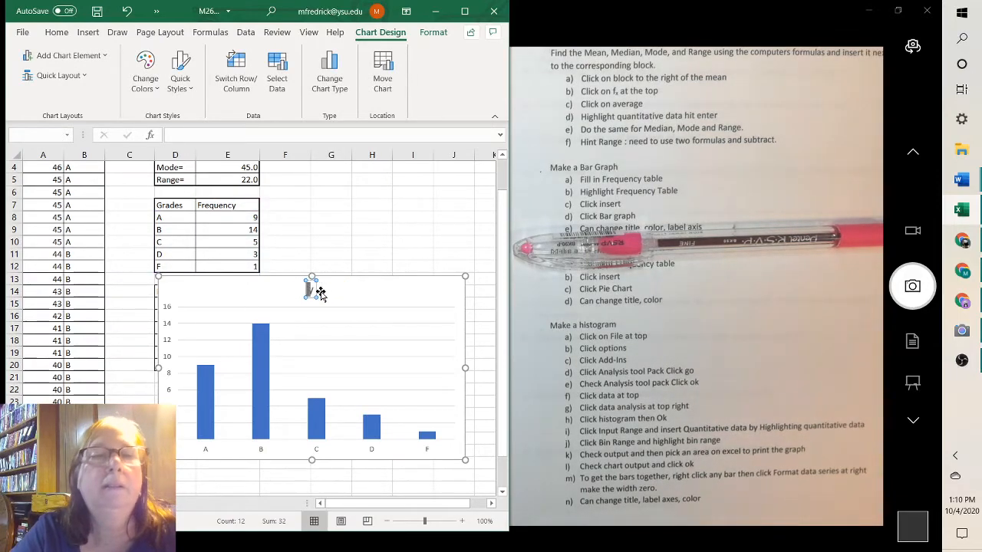
{"action": "mouse_move", "coordinate": [315, 290]}
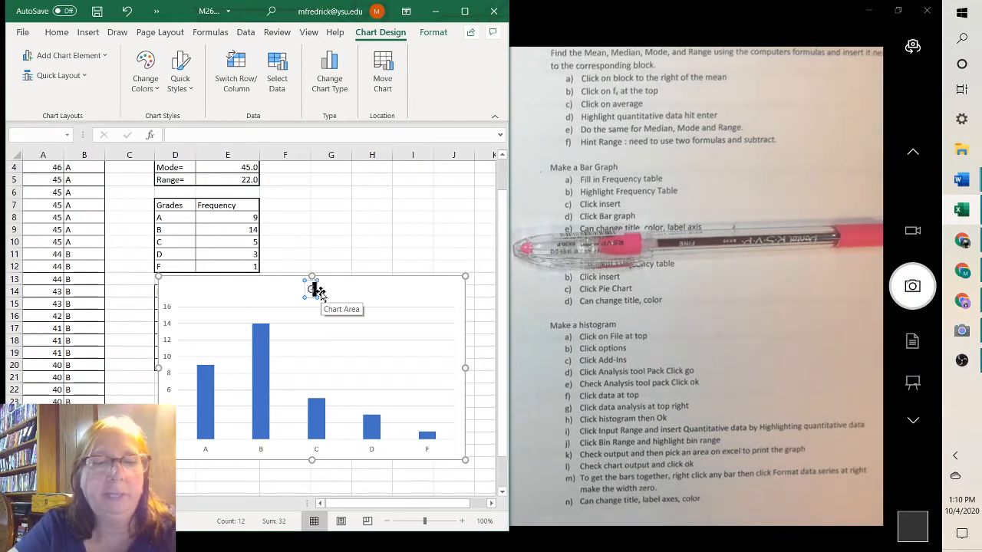
Step: Retitle the column chart from Frequency to 'Grades on Exam'
{"action": "type", "text": "Grades on Exam"}
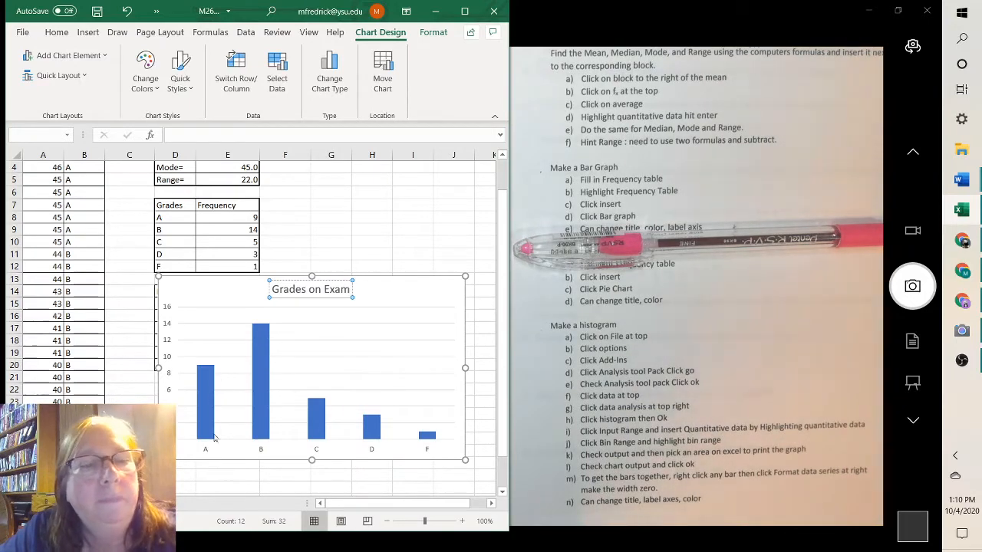
{"action": "left_click", "coordinate": [310, 368]}
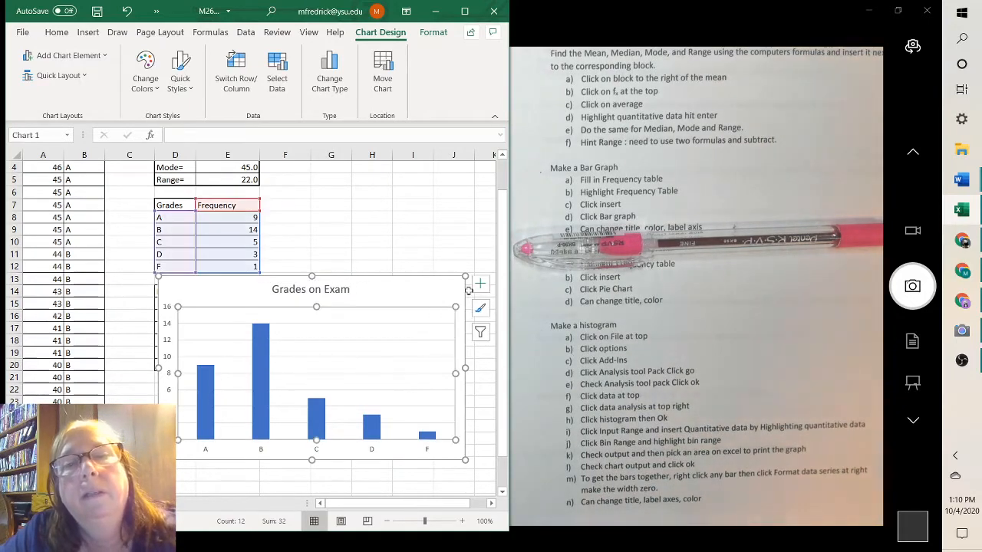
{"action": "left_click", "coordinate": [480, 284]}
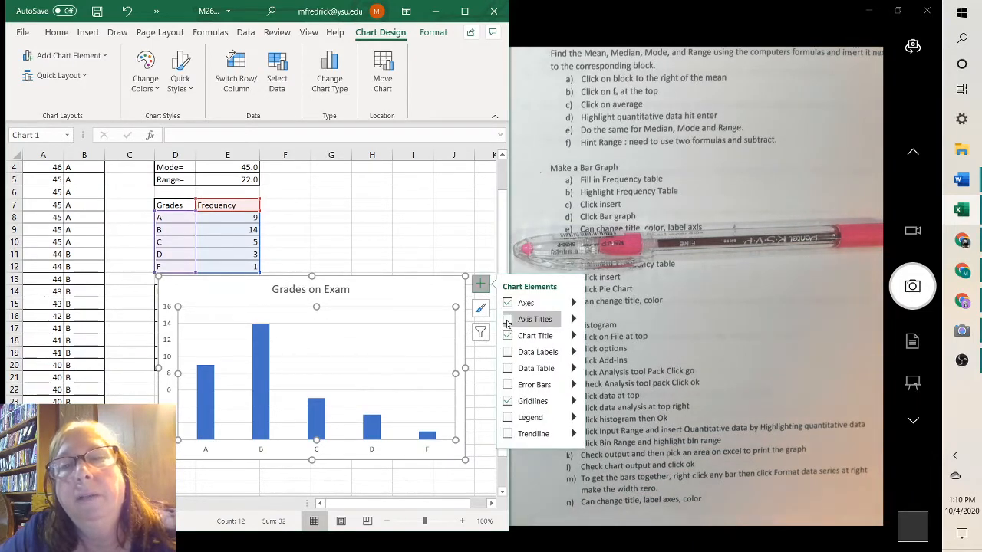
Step: Turn on axis titles for the grade bar chart via Chart Elements
{"action": "left_click", "coordinate": [506, 319]}
{"action": "type", "text": "Number students"}
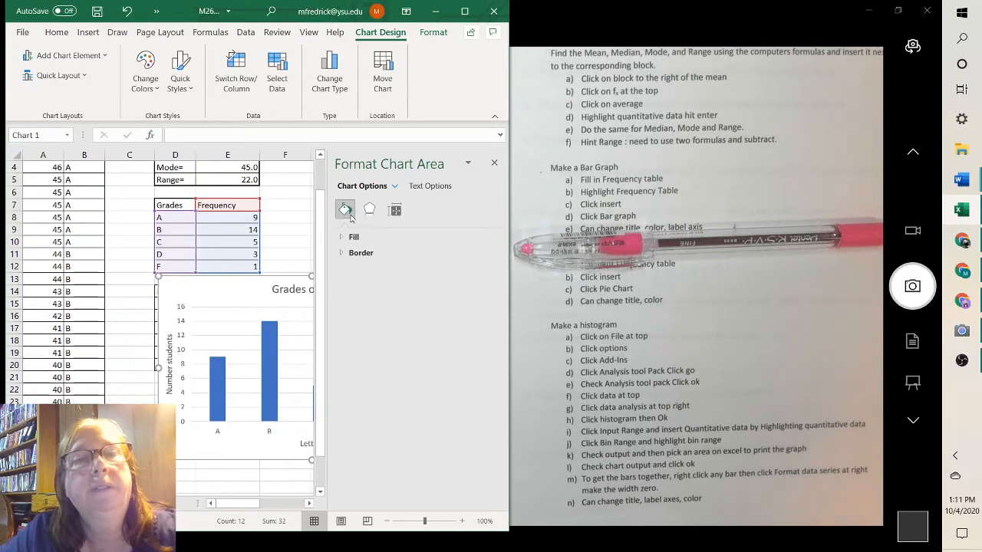
Step: Give the chart area a Pattern fill with a dotted pattern, after trying texture and diagonal stripes
{"action": "left_click", "coordinate": [353, 237]}
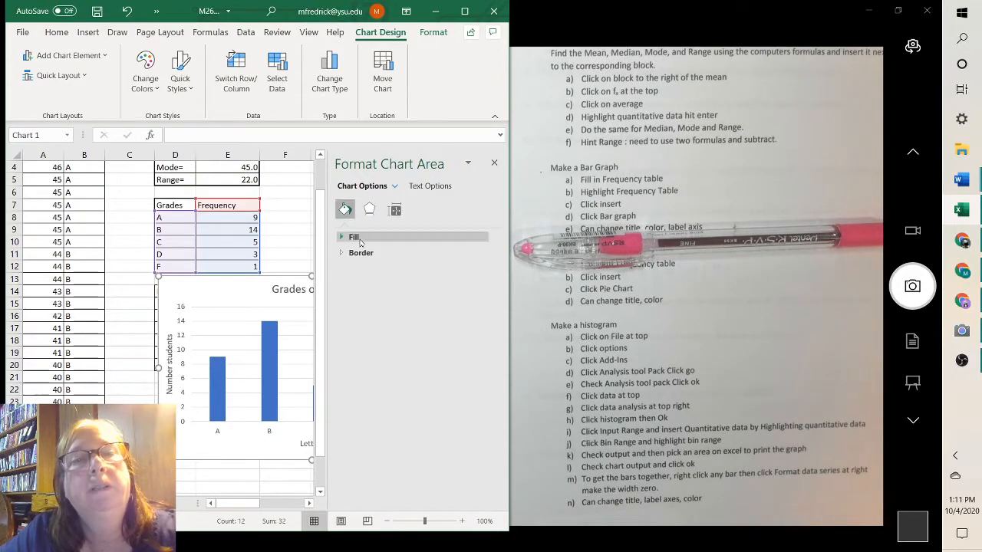
{"action": "left_click", "coordinate": [353, 237]}
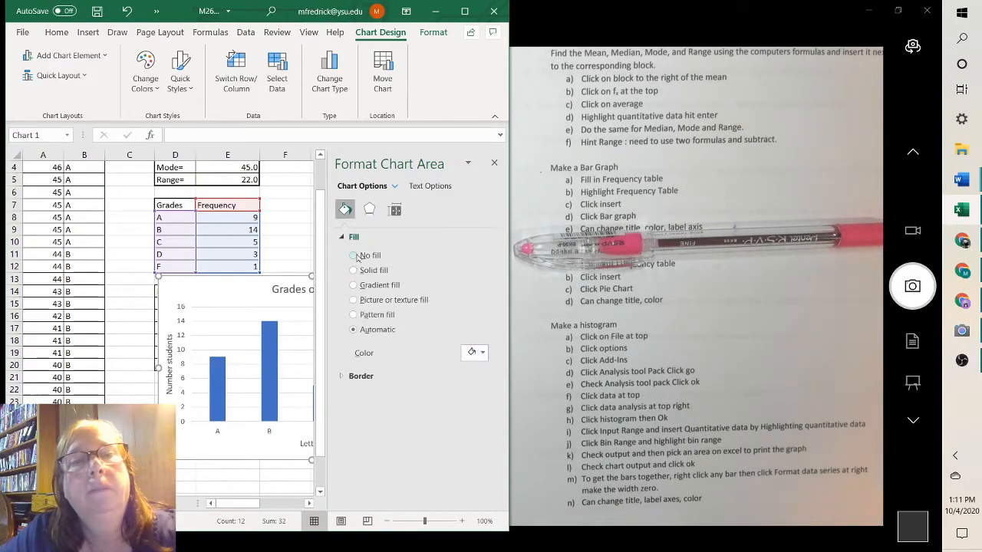
{"action": "left_click", "coordinate": [353, 299]}
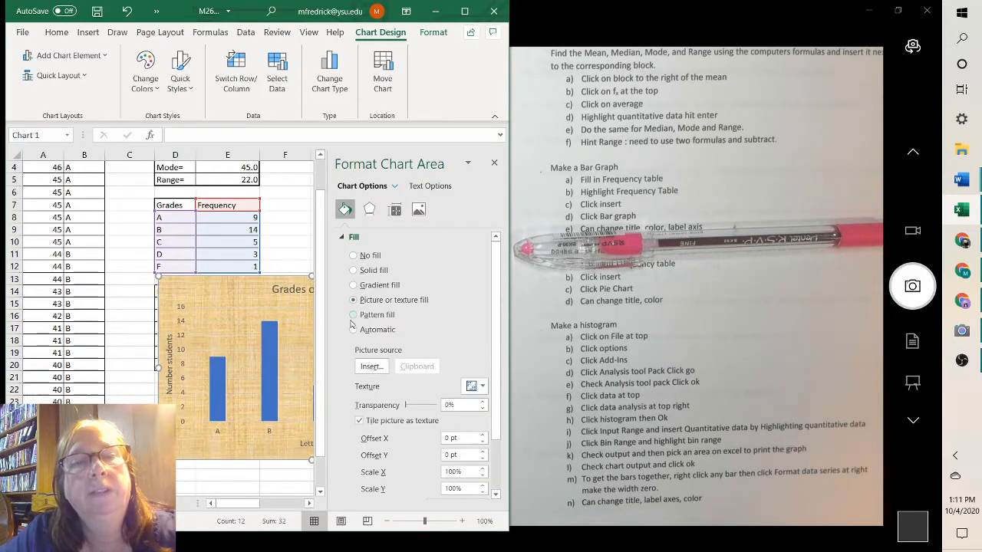
{"action": "left_click", "coordinate": [353, 314]}
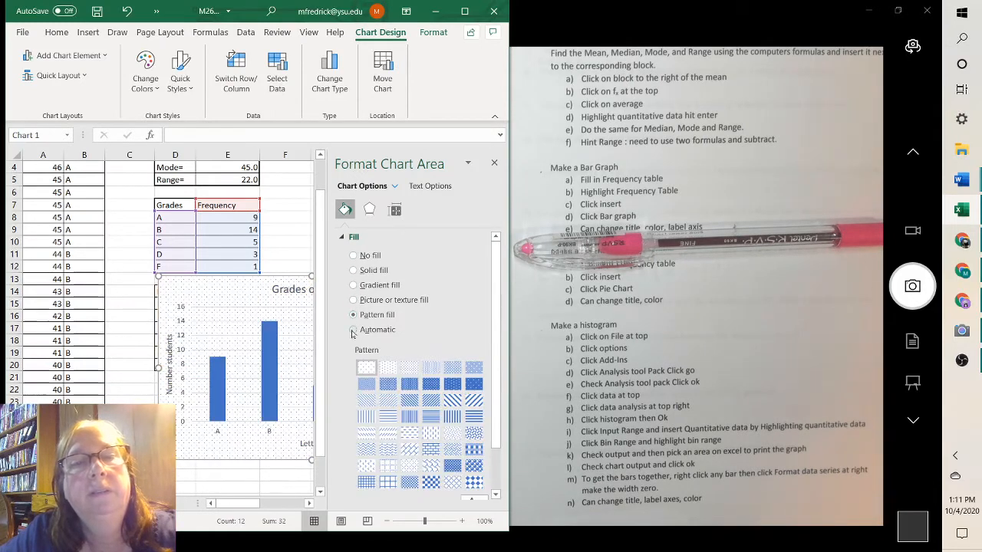
{"action": "left_click", "coordinate": [353, 329]}
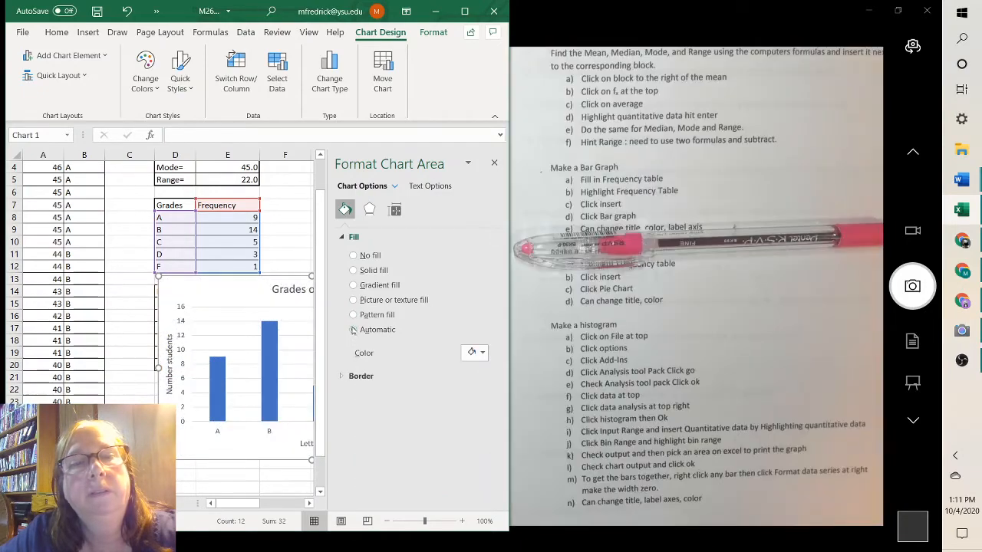
{"action": "left_click", "coordinate": [353, 314]}
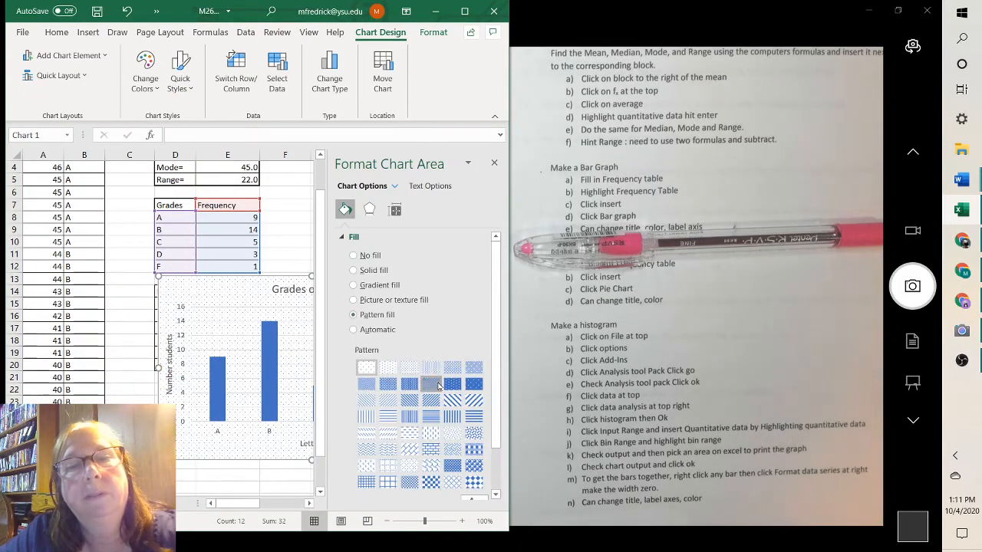
{"action": "left_click", "coordinate": [430, 384]}
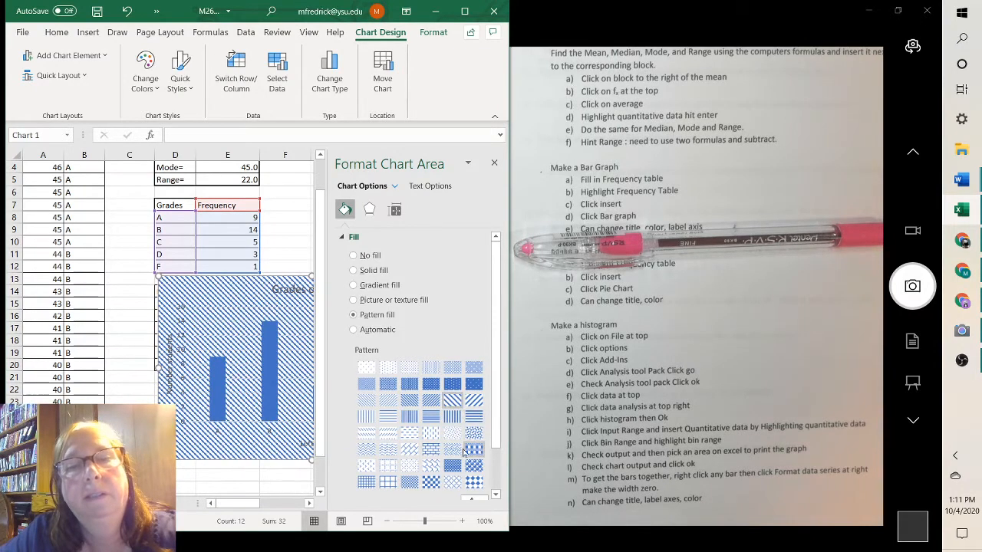
{"action": "left_click", "coordinate": [431, 448]}
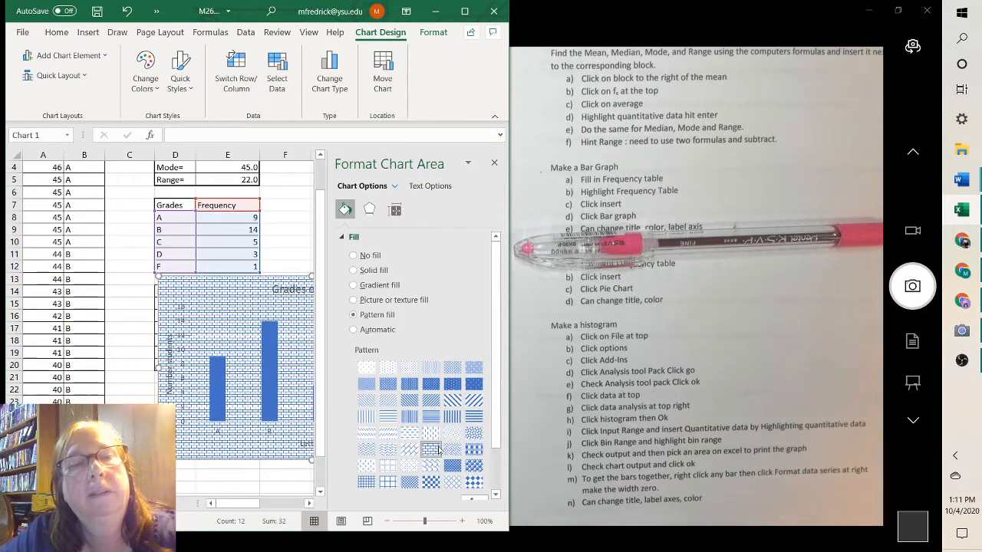
{"action": "left_click", "coordinate": [371, 466]}
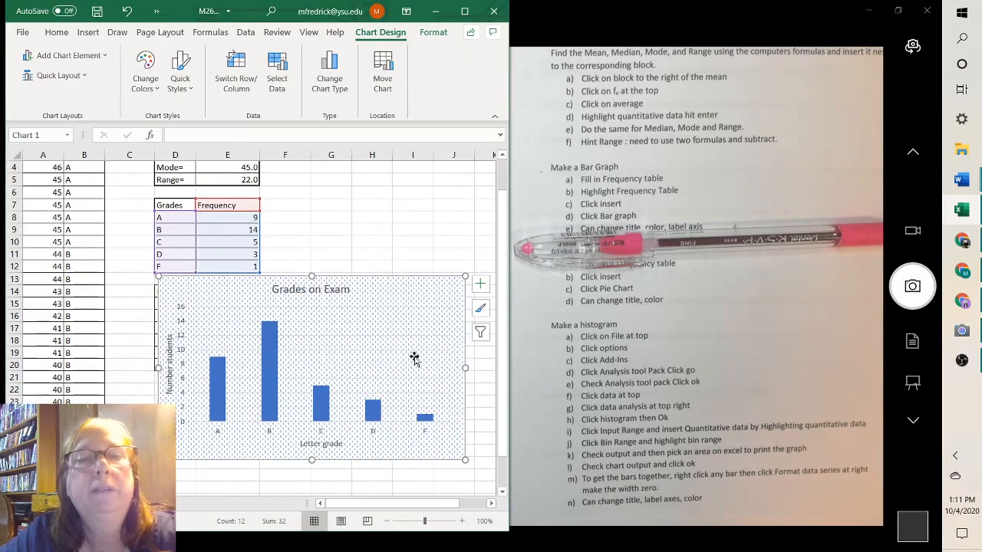
{"action": "mouse_move", "coordinate": [454, 362]}
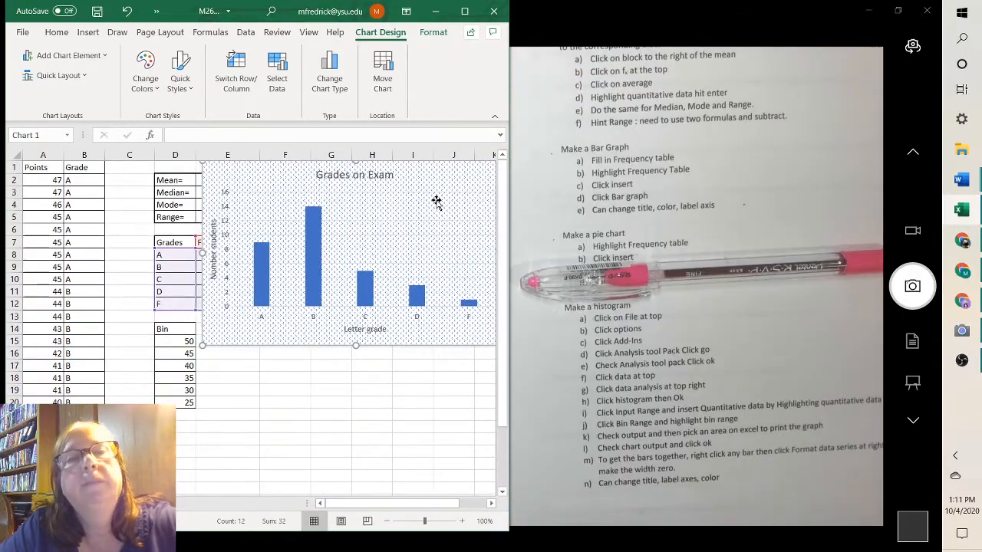
{"action": "mouse_move", "coordinate": [438, 178]}
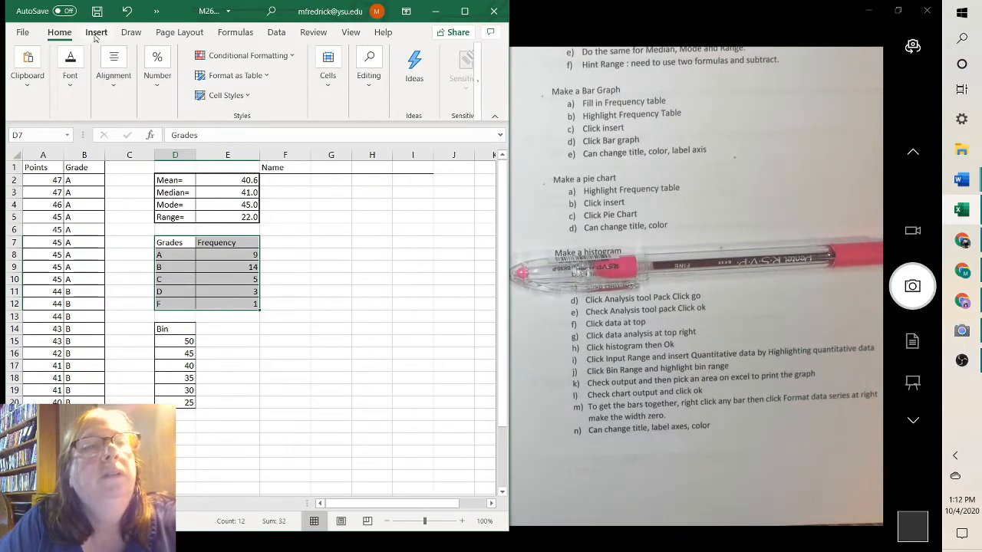
Step: Insert a 2-D Pie chart of the grade frequencies from the Insert ribbon
{"action": "left_click", "coordinate": [95, 31]}
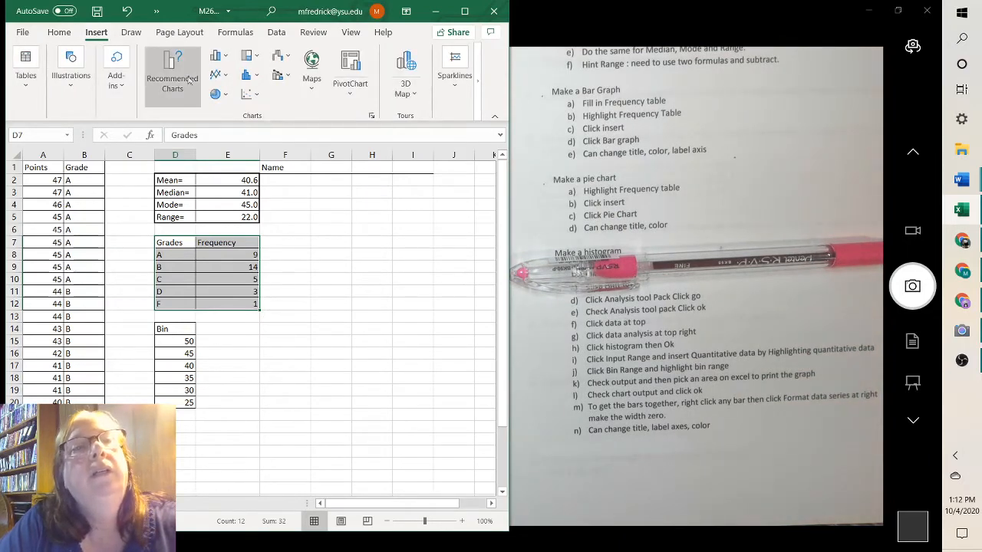
{"action": "left_click", "coordinate": [215, 94]}
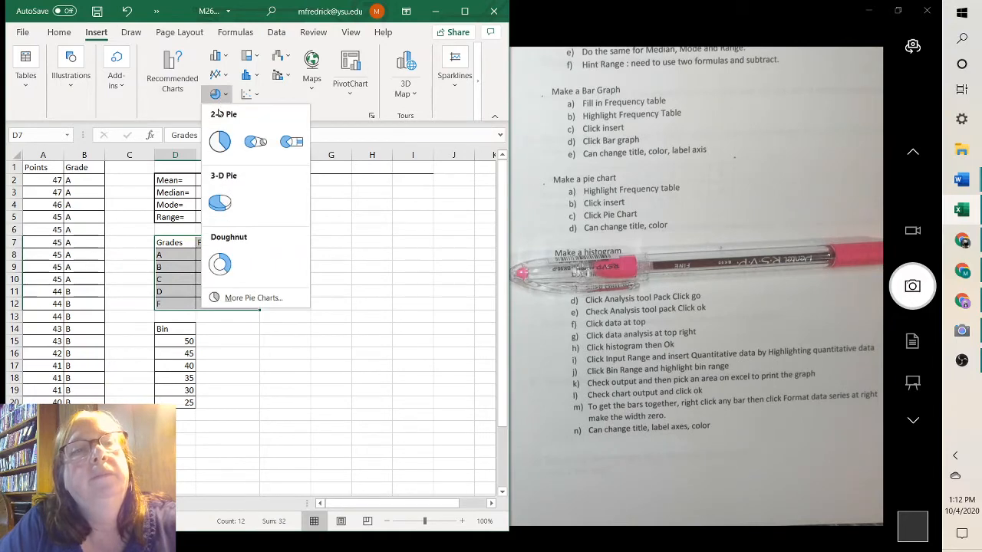
{"action": "left_click", "coordinate": [221, 141]}
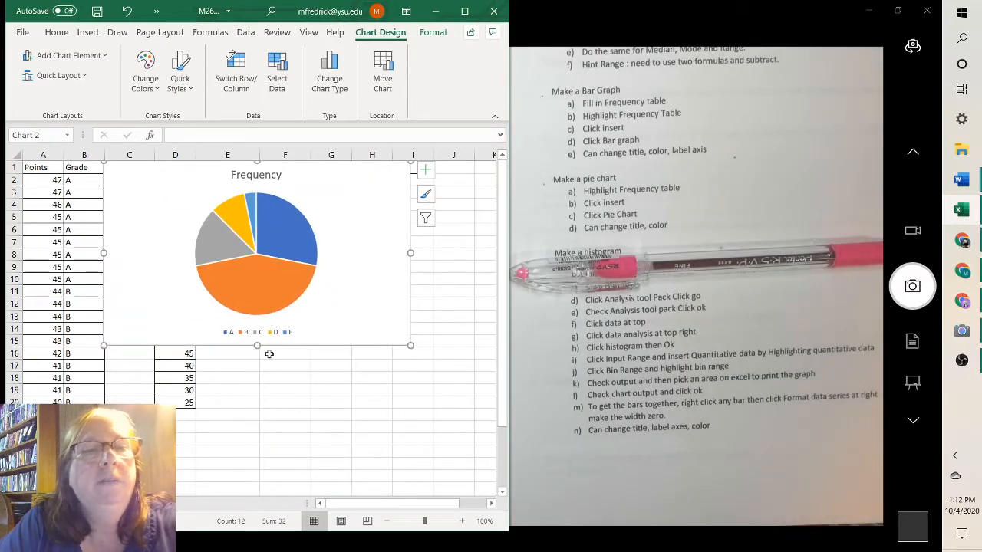
{"action": "mouse_move", "coordinate": [328, 334]}
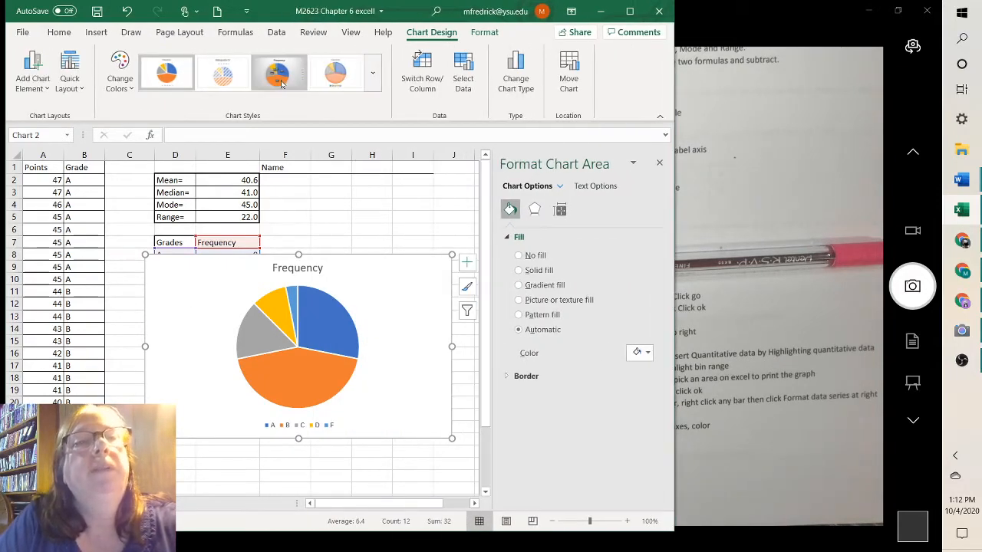
Step: Apply a pie chart style that labels slices with percentages
{"action": "left_click", "coordinate": [371, 72]}
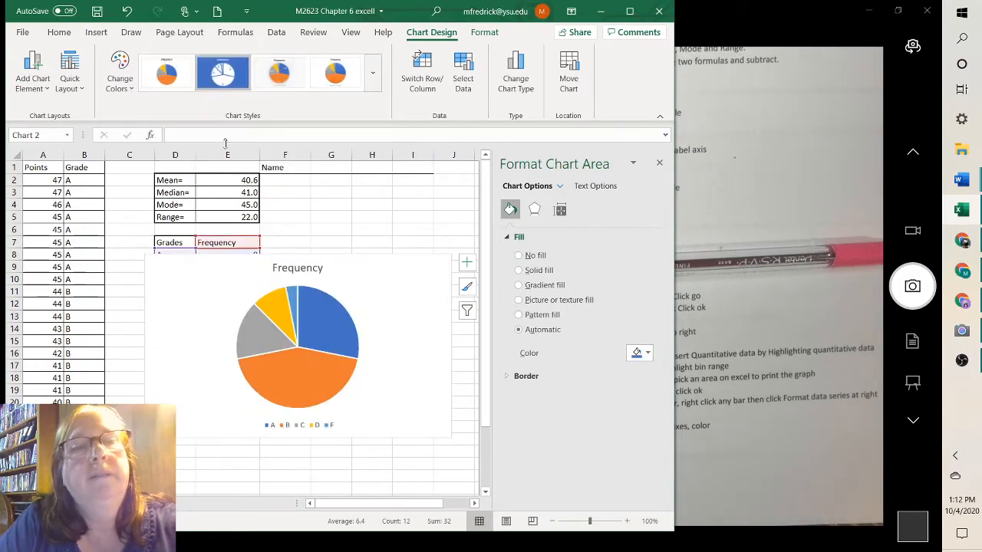
{"action": "left_click", "coordinate": [279, 72]}
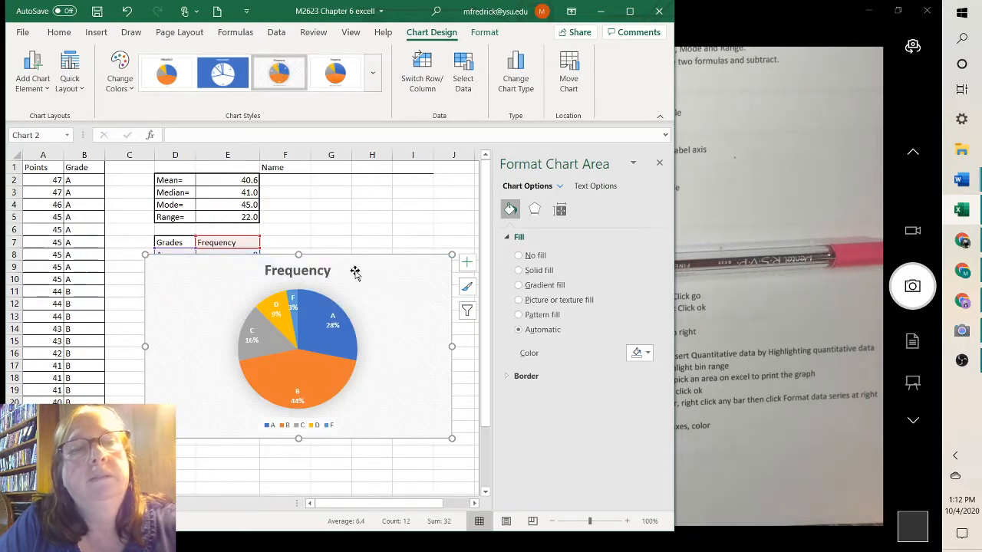
{"action": "mouse_move", "coordinate": [384, 368]}
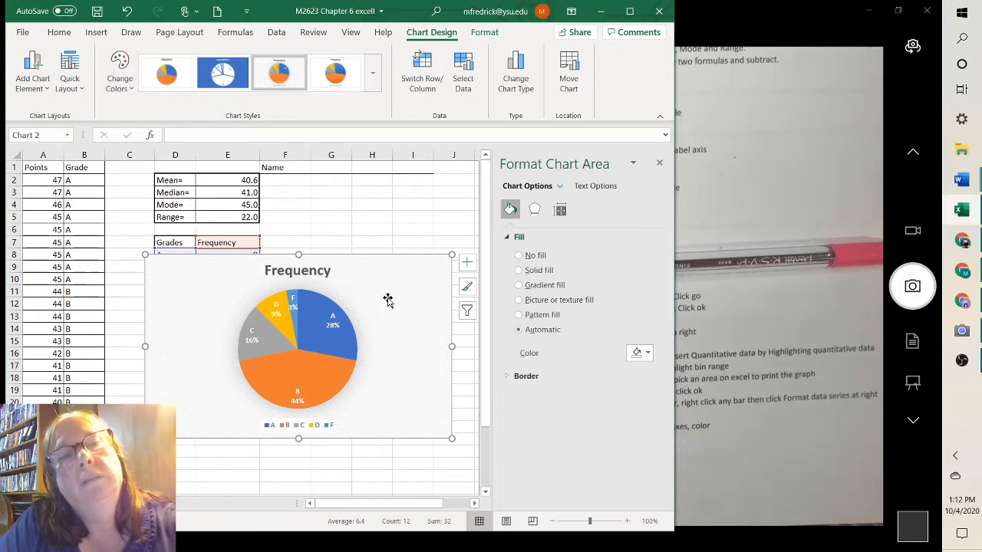
{"action": "mouse_move", "coordinate": [396, 334]}
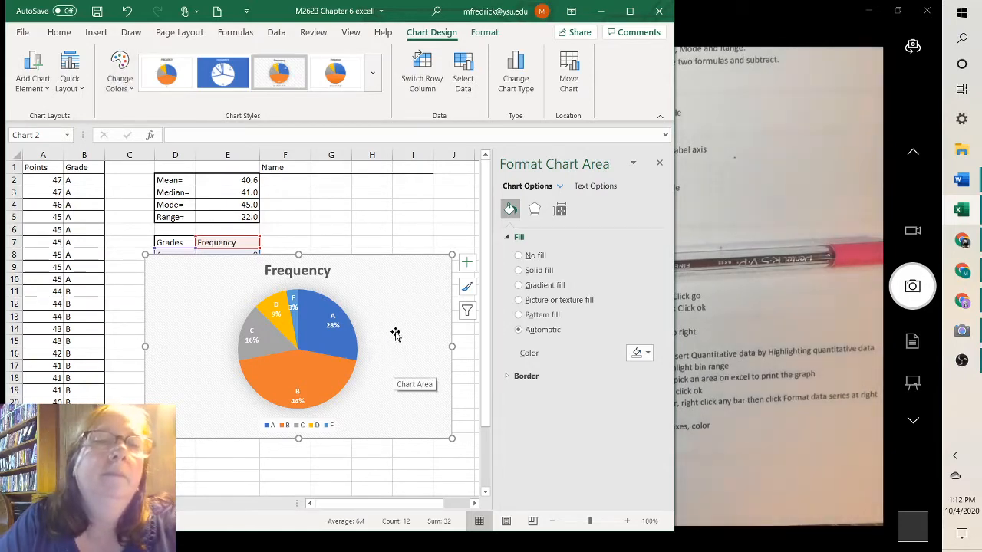
Step: Rename the pie chart title from Frequency to Grades on Exam
{"action": "left_click", "coordinate": [298, 270]}
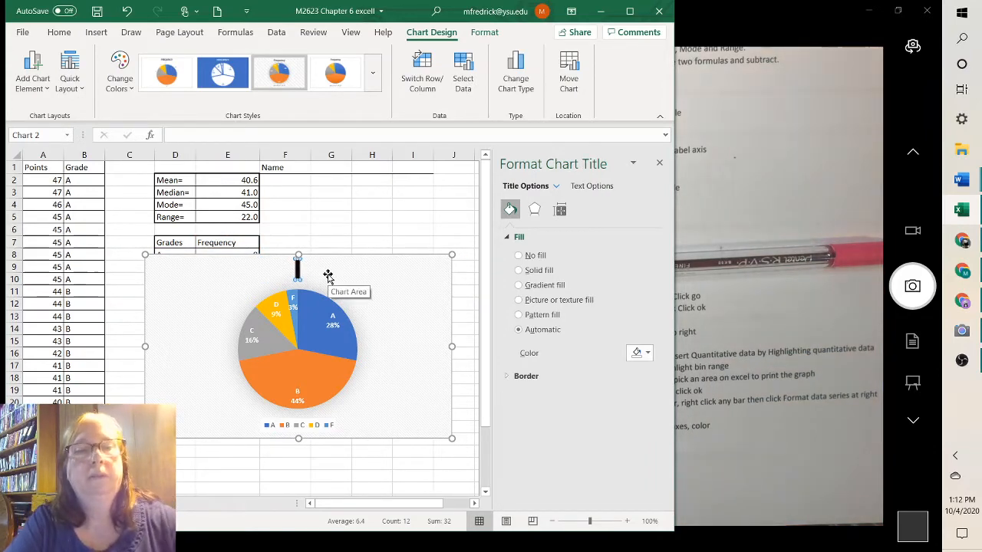
{"action": "type", "text": "Grades on Exam"}
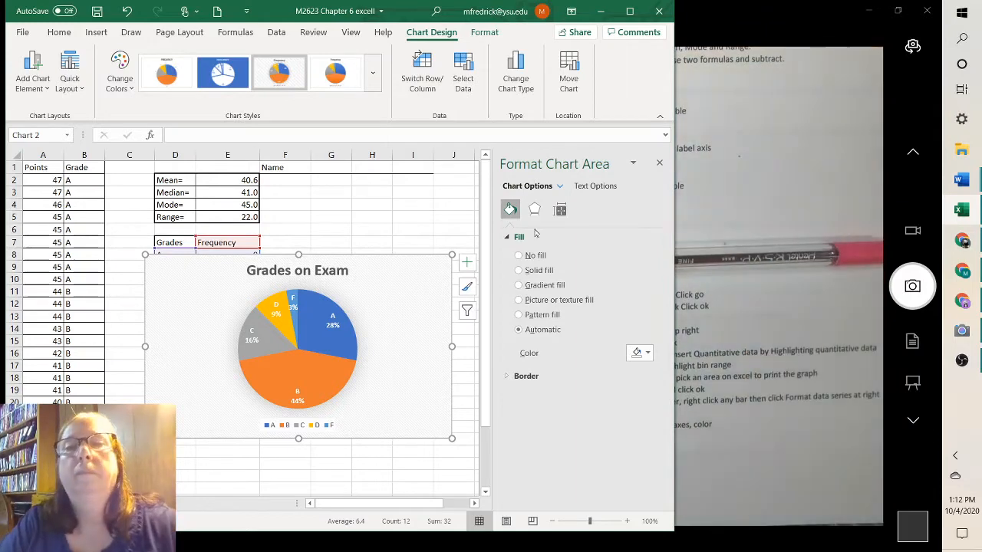
{"action": "left_click", "coordinate": [658, 163]}
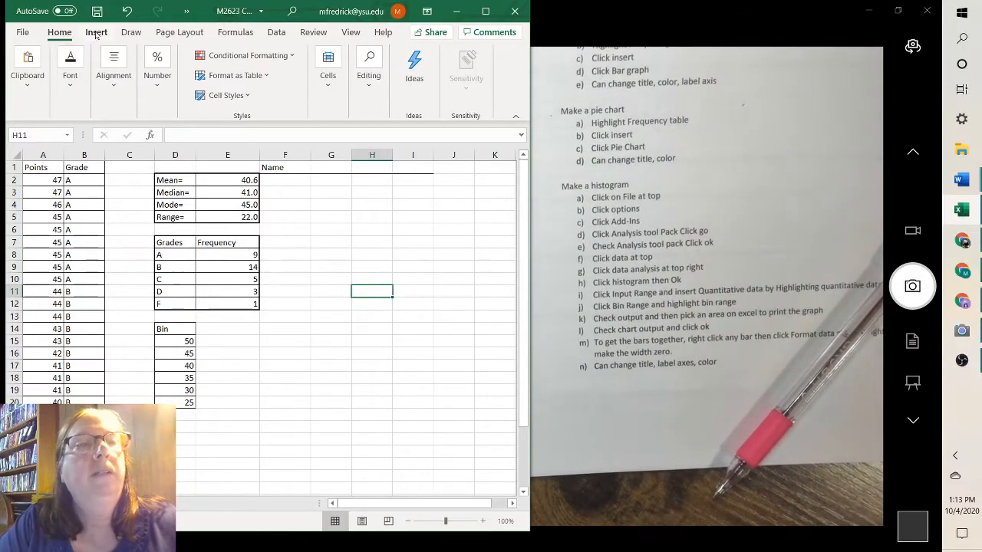
Step: Bring up the Insert ribbon's chart options for the exam points histogram
{"action": "left_click", "coordinate": [97, 32]}
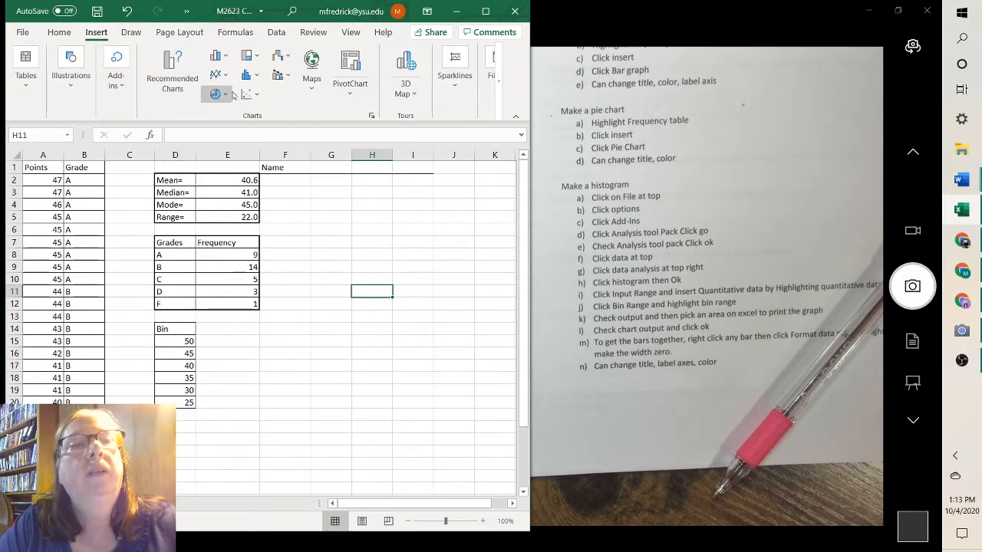
{"action": "mouse_move", "coordinate": [247, 75]}
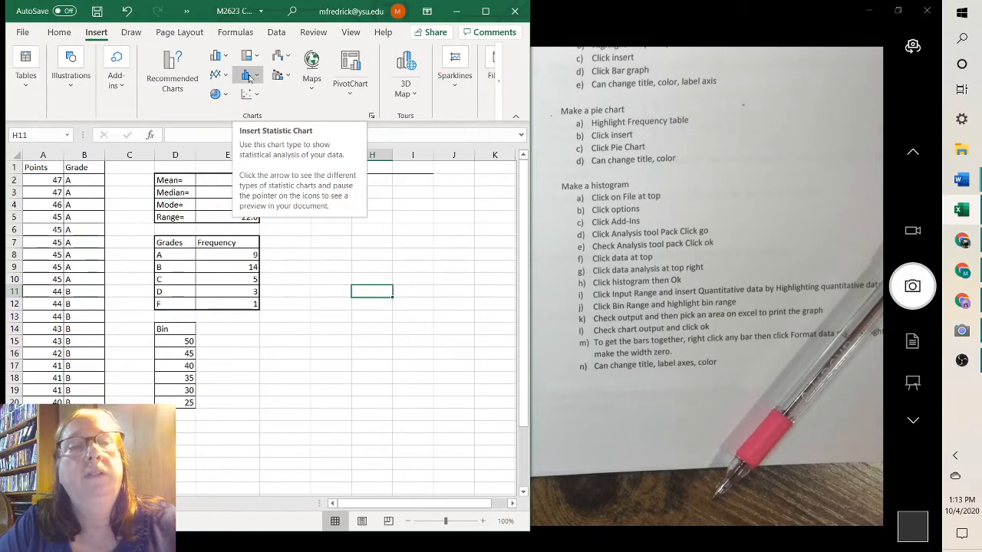
{"action": "mouse_move", "coordinate": [216, 56]}
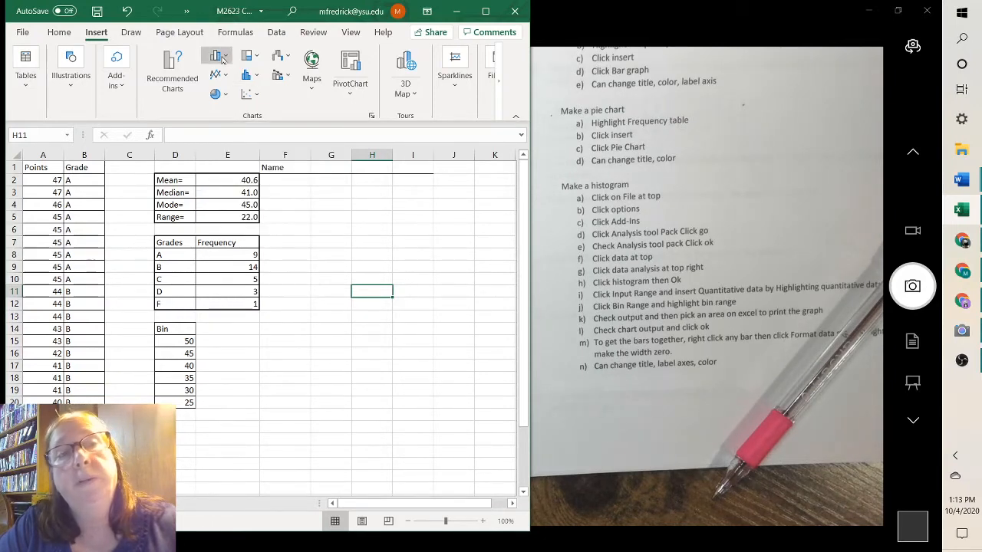
{"action": "mouse_move", "coordinate": [247, 74]}
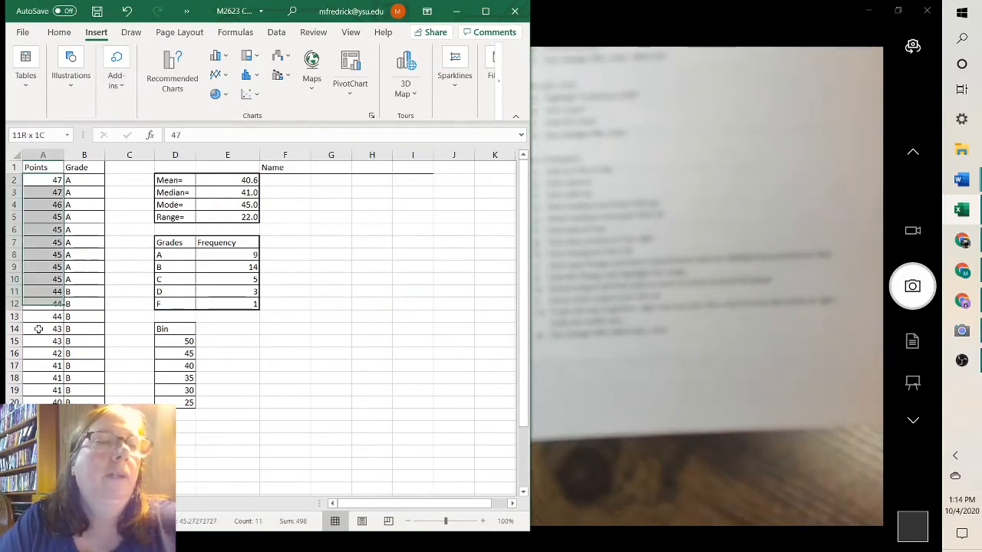
Step: Insert a Histogram of the Points data from the Statistic Chart list
{"action": "scroll", "scroll_direction": "down", "scroll_amount": 3}
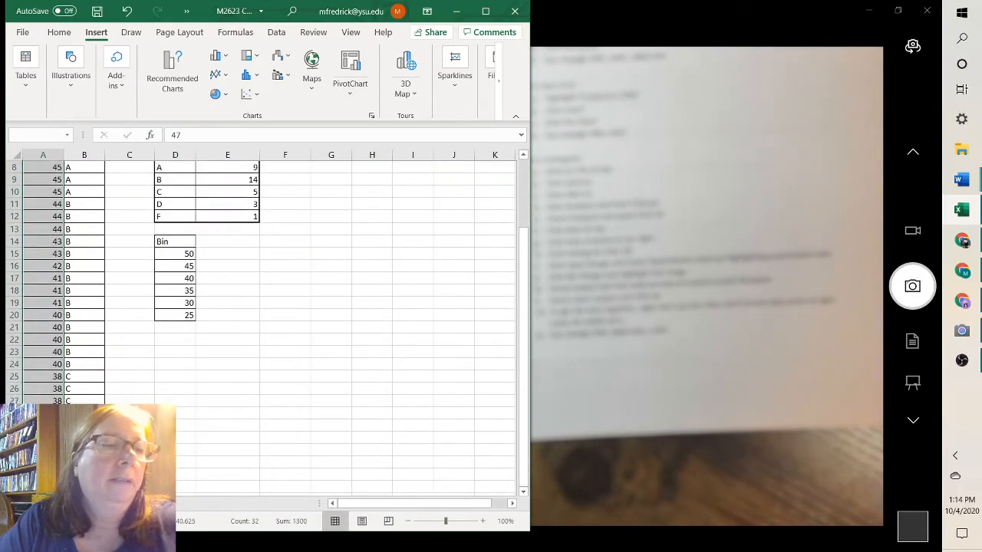
{"action": "scroll", "scroll_direction": "down", "scroll_amount": 3}
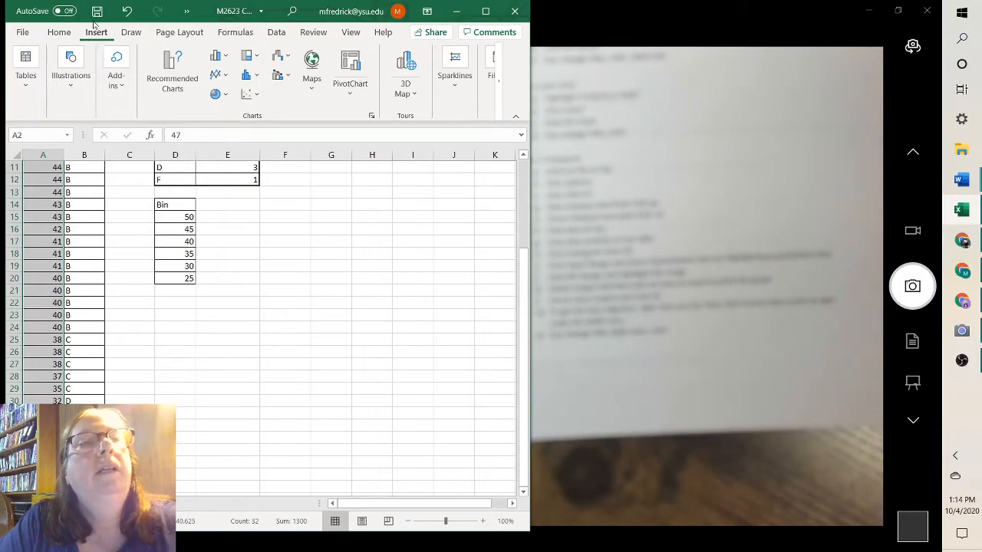
{"action": "left_click", "coordinate": [247, 75]}
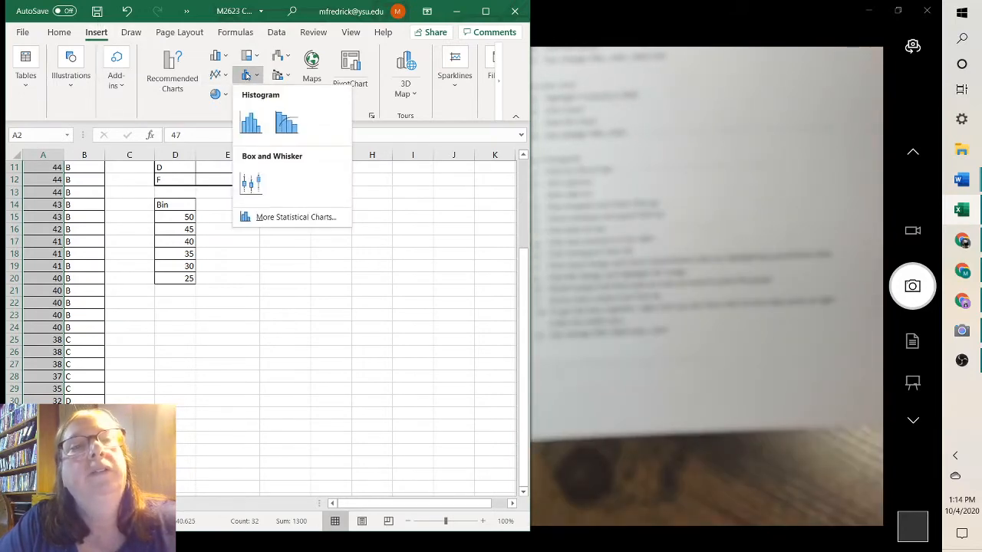
{"action": "left_click", "coordinate": [251, 123]}
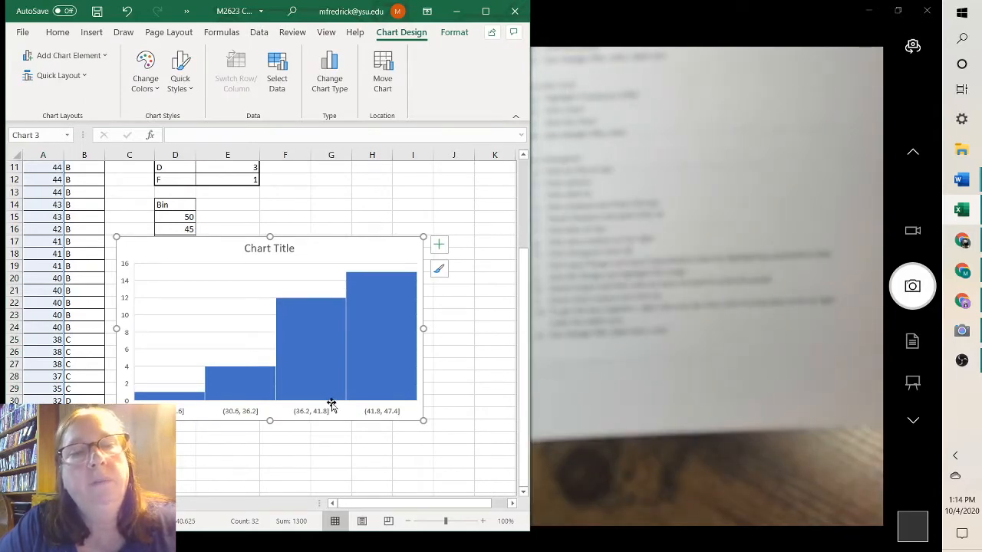
{"action": "mouse_move", "coordinate": [340, 249]}
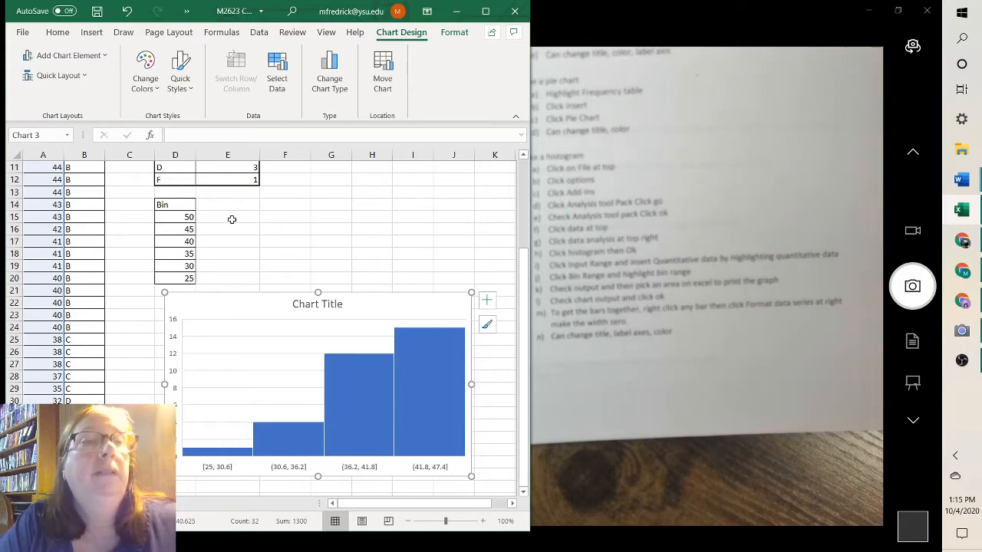
Step: Enter counts 0, 9, 14, 5, 3, 1 beside the bins, select D14:E20, and dismiss the Statistic Chart list
{"action": "left_click", "coordinate": [227, 216]}
{"action": "type", "text": "0"}
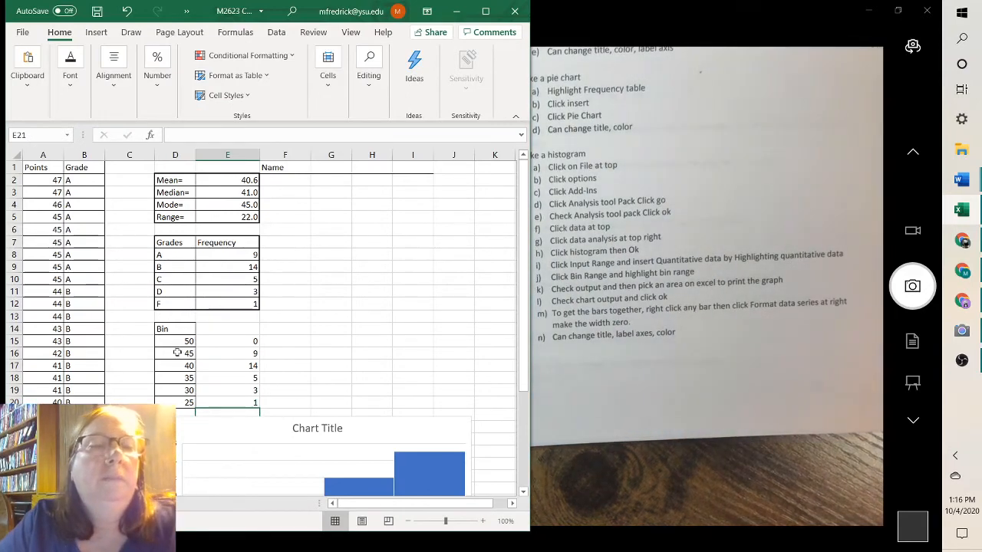
{"action": "left_click_drag", "start_coordinate": [175, 329], "coordinate": [227, 341]}
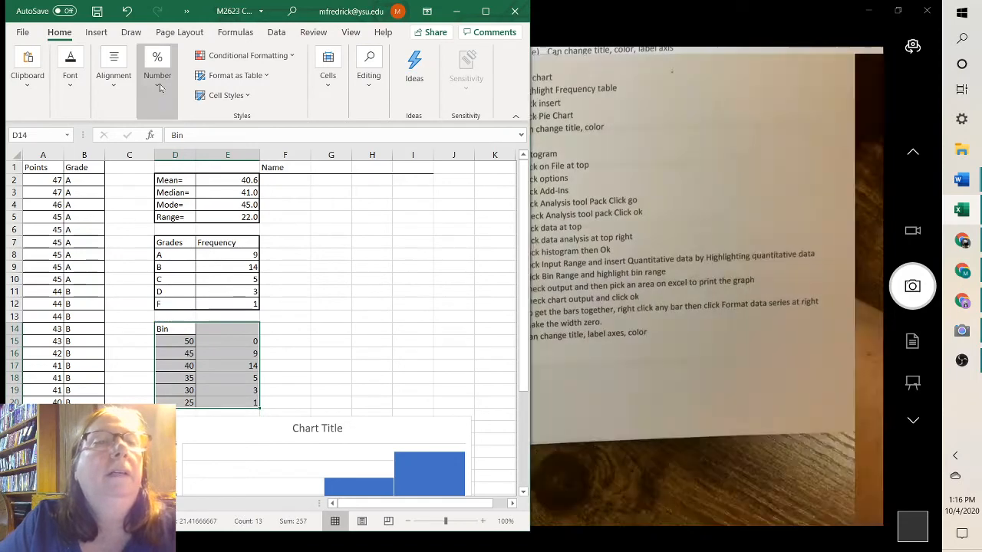
{"action": "left_click", "coordinate": [95, 32]}
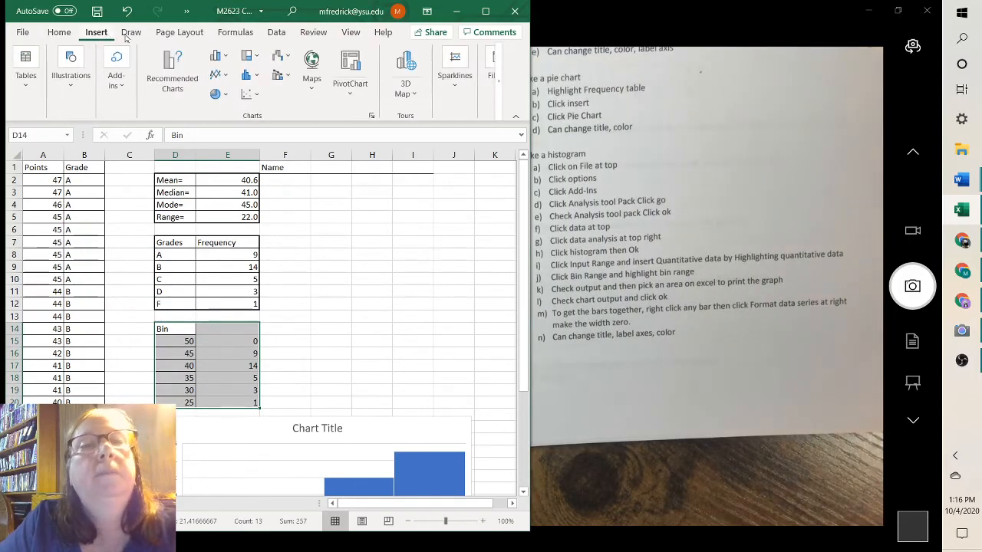
{"action": "left_click", "coordinate": [247, 74]}
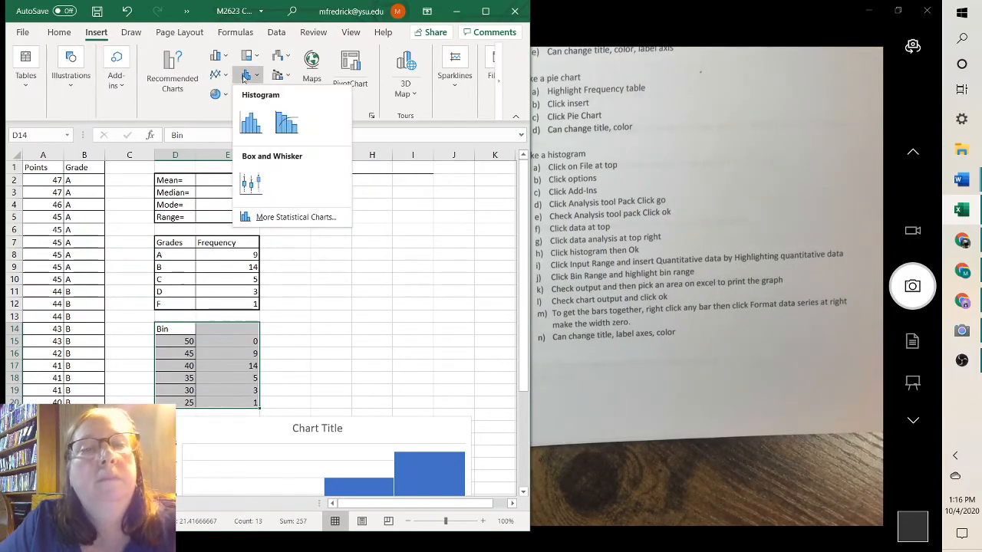
{"action": "left_click", "coordinate": [252, 123]}
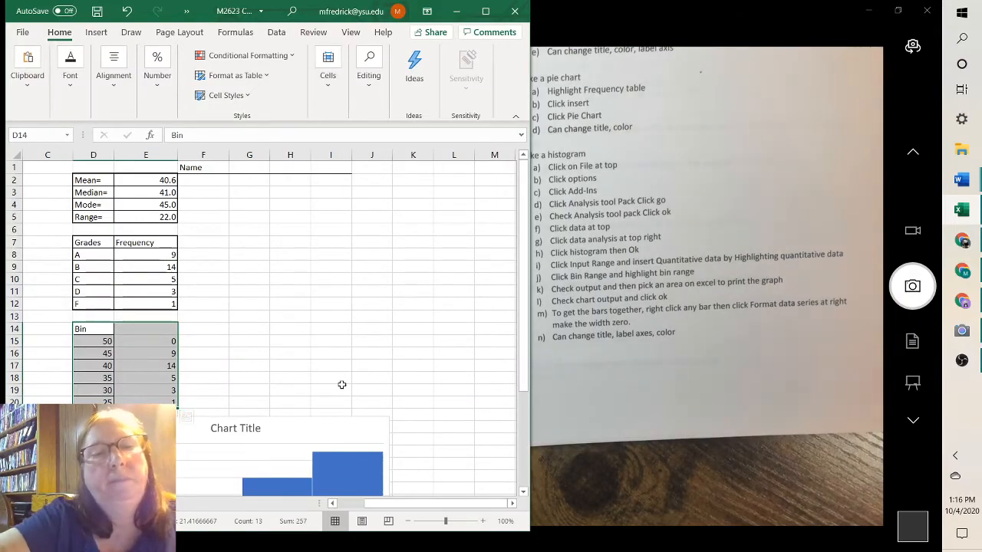
{"action": "scroll", "scroll_direction": "down", "scroll_amount": 3}
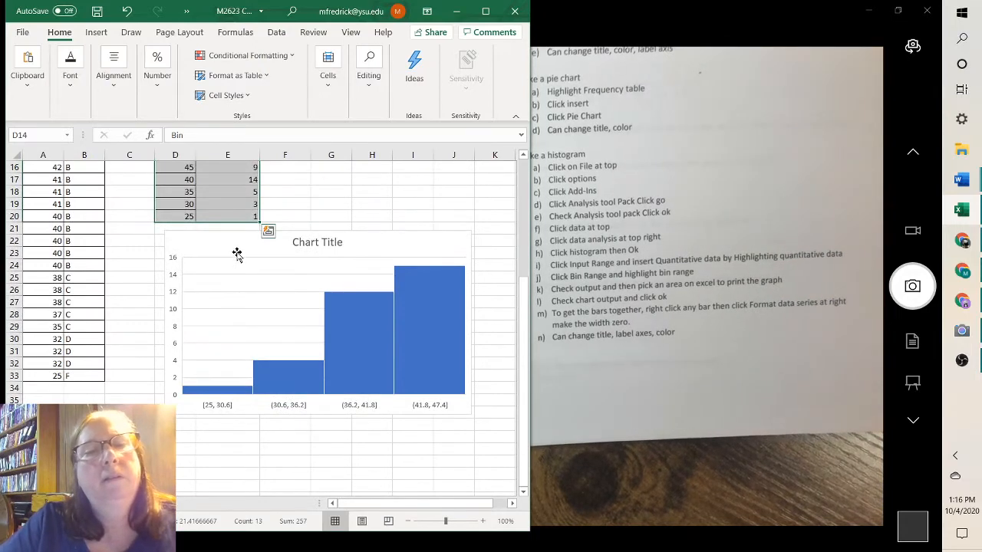
{"action": "left_click", "coordinate": [316, 322]}
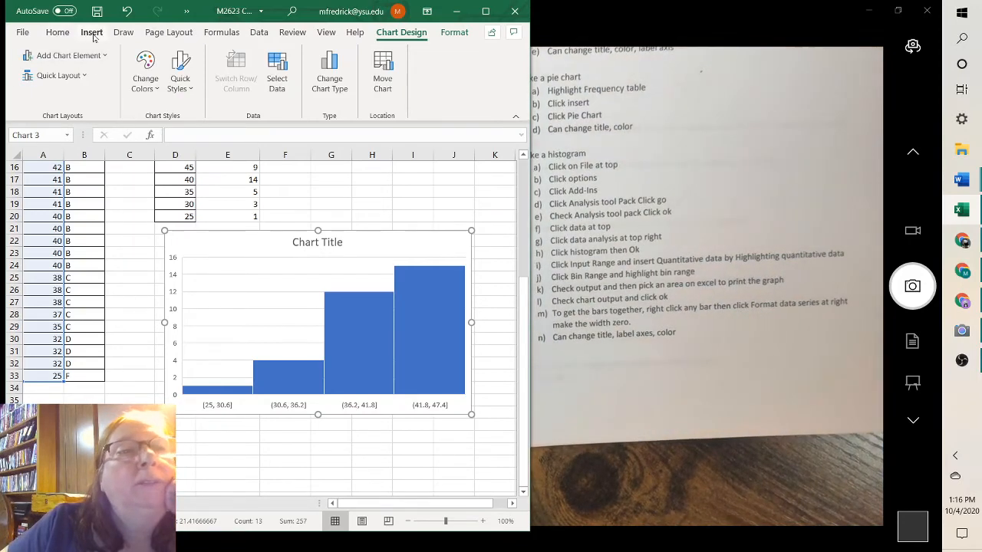
{"action": "left_click", "coordinate": [92, 33]}
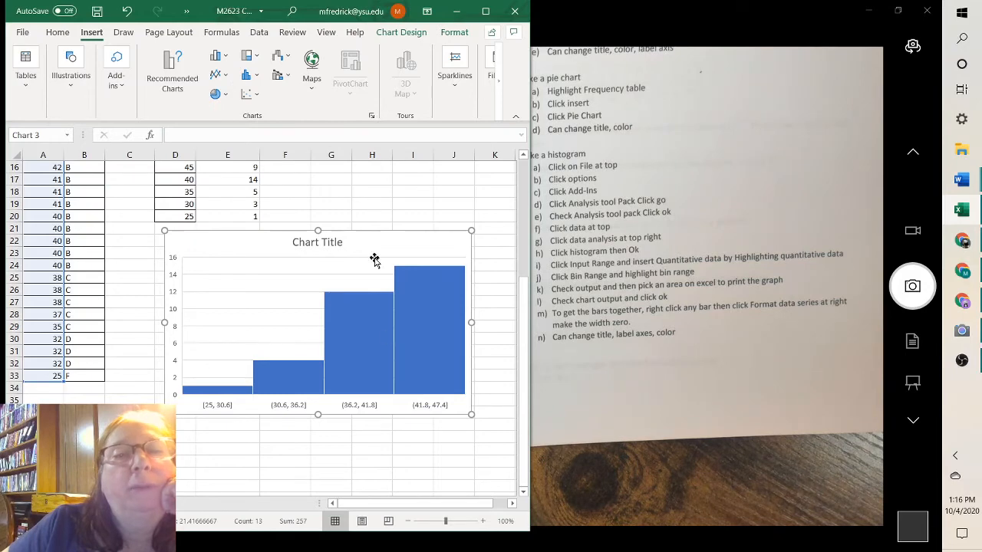
{"action": "left_click", "coordinate": [316, 242]}
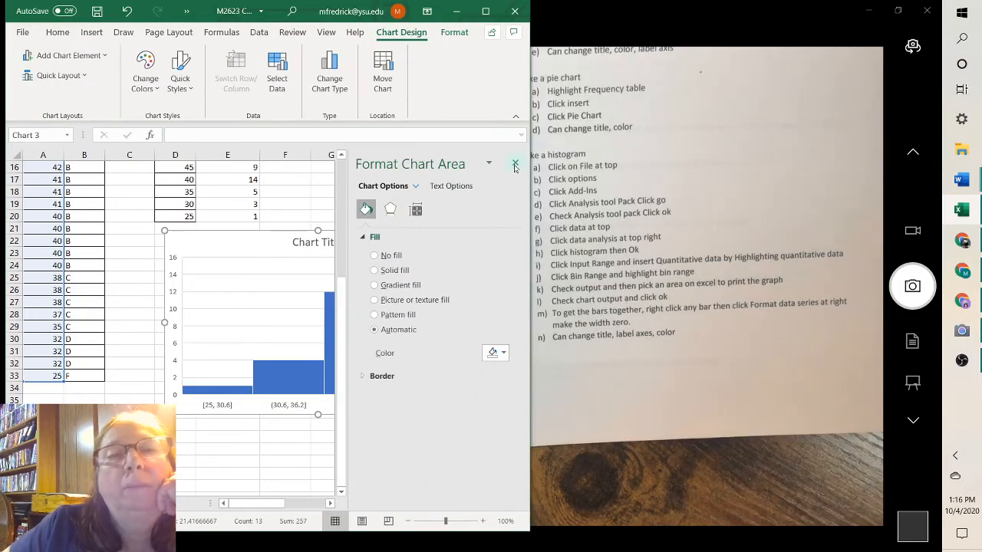
{"action": "left_click", "coordinate": [516, 162]}
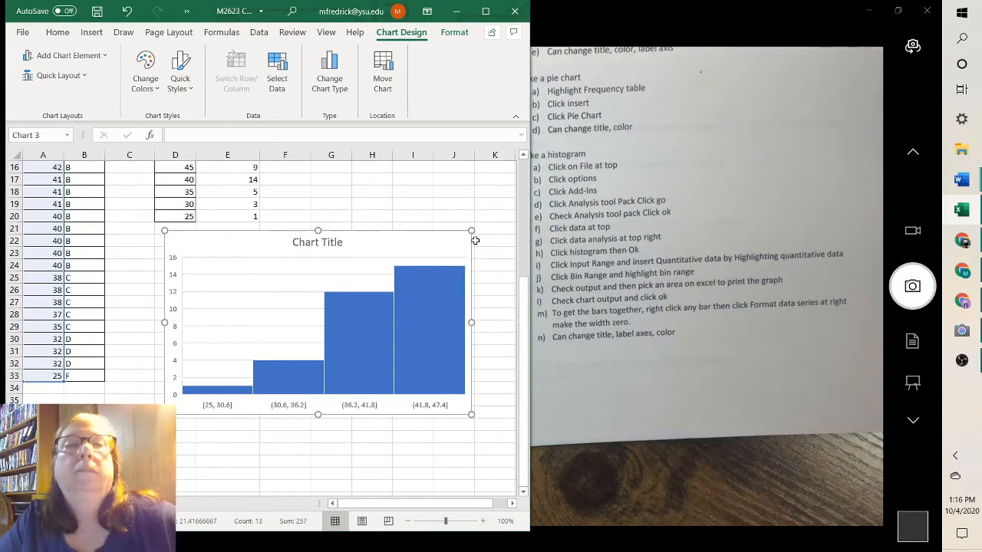
{"action": "mouse_move", "coordinate": [204, 258]}
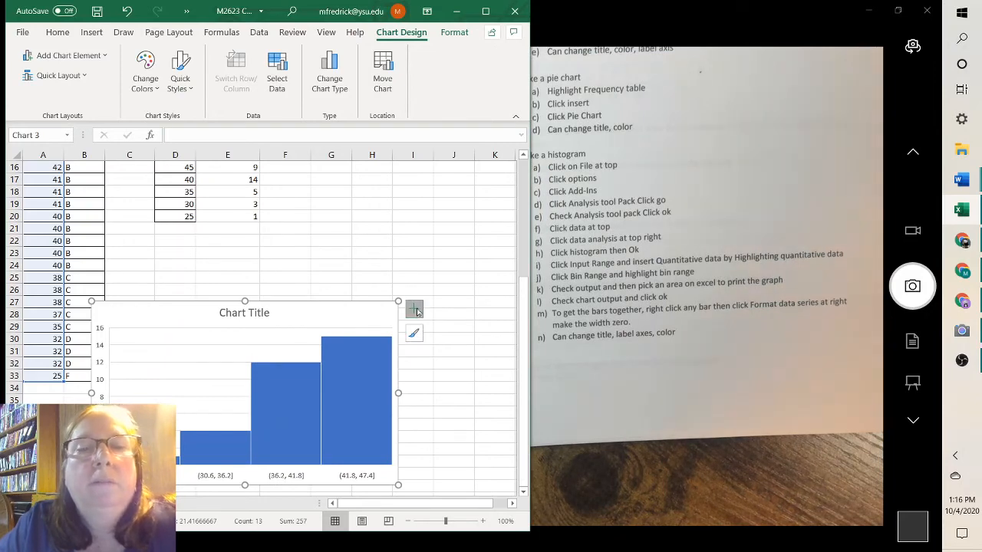
Step: Enable Axis Titles on the histogram and select the horizontal axis title
{"action": "left_click", "coordinate": [414, 310]}
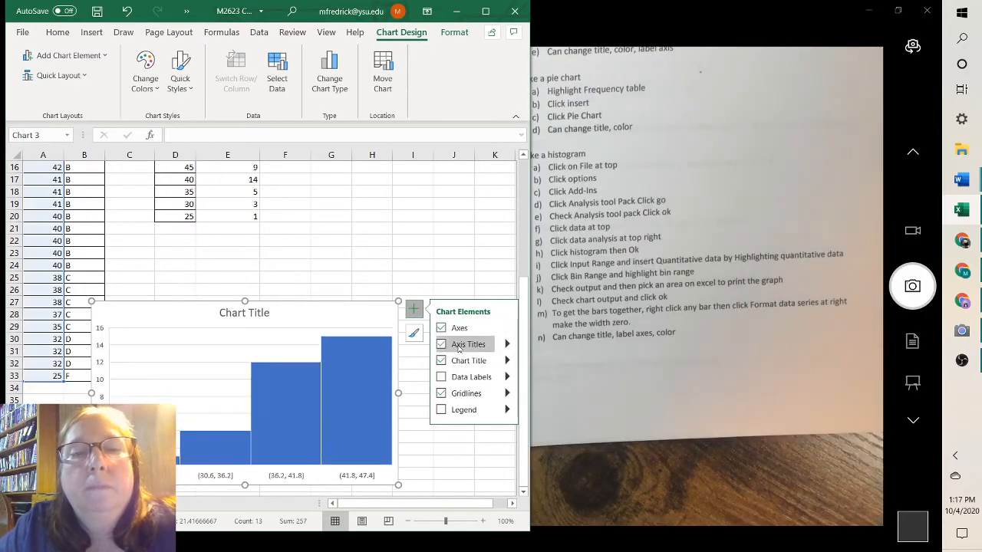
{"action": "left_click", "coordinate": [442, 344]}
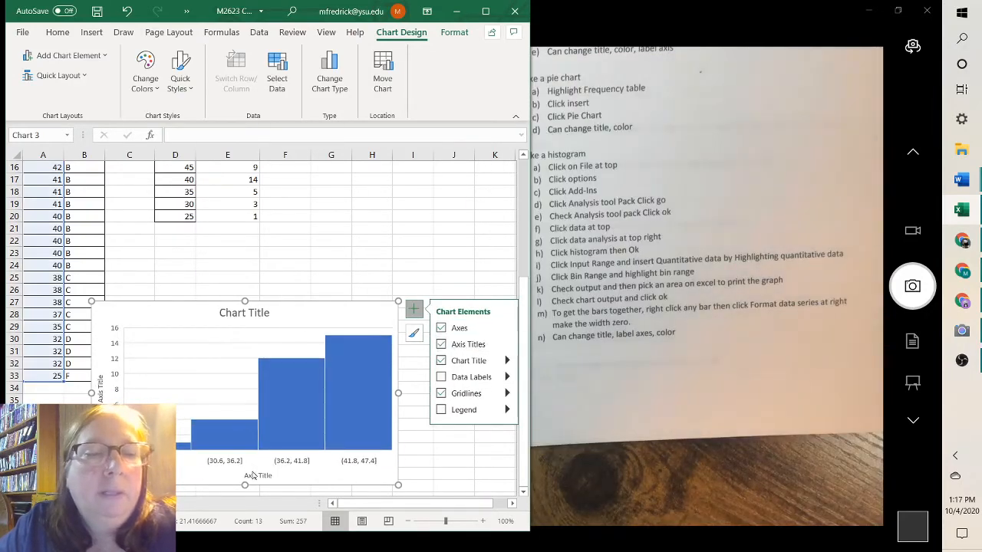
{"action": "left_click", "coordinate": [258, 476]}
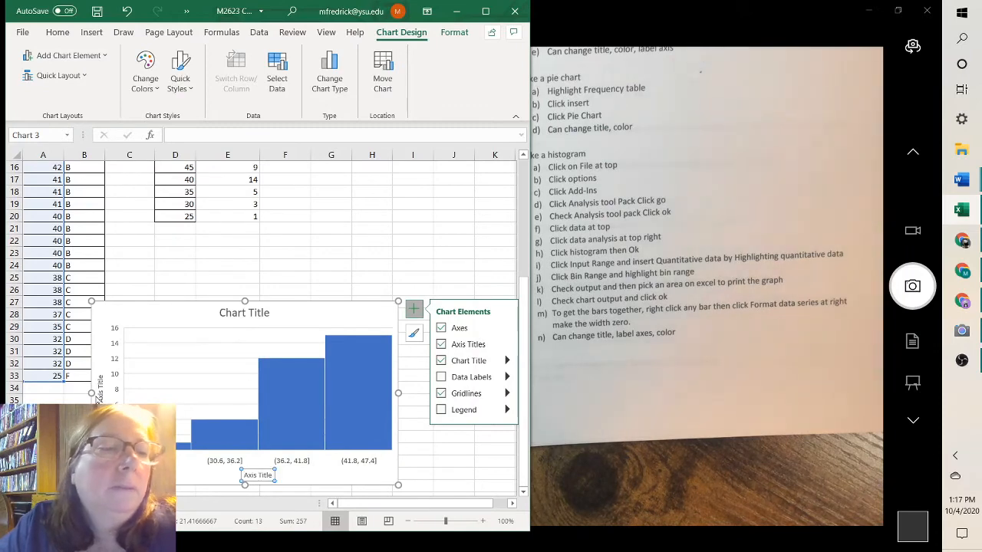
{"action": "mouse_move", "coordinate": [244, 313]}
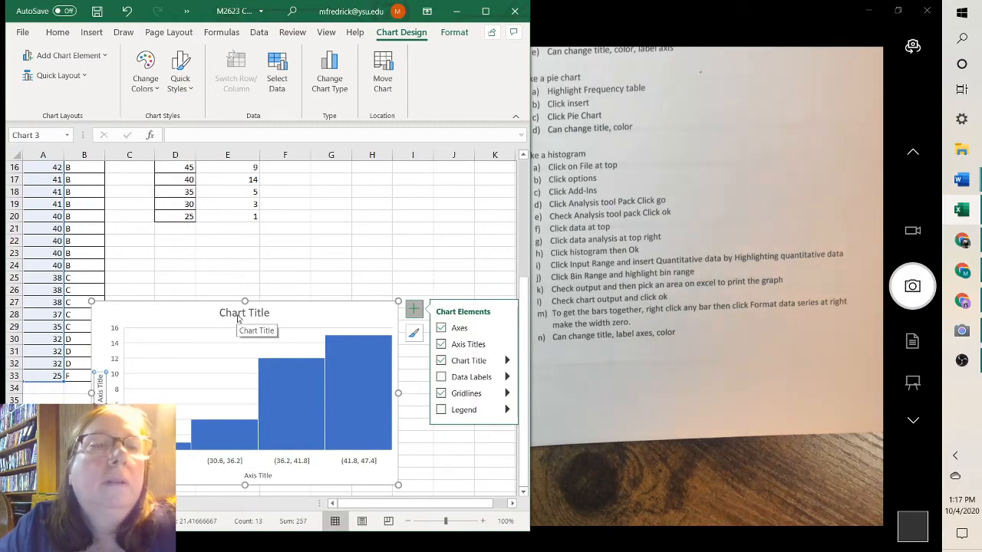